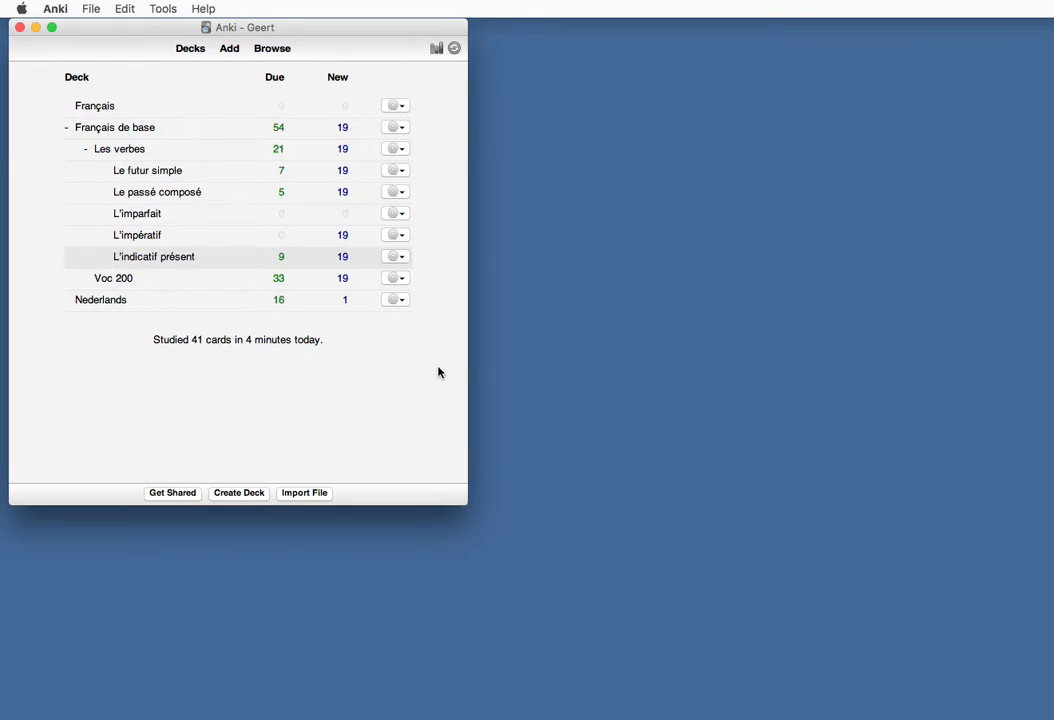
mouse_move(237, 244)
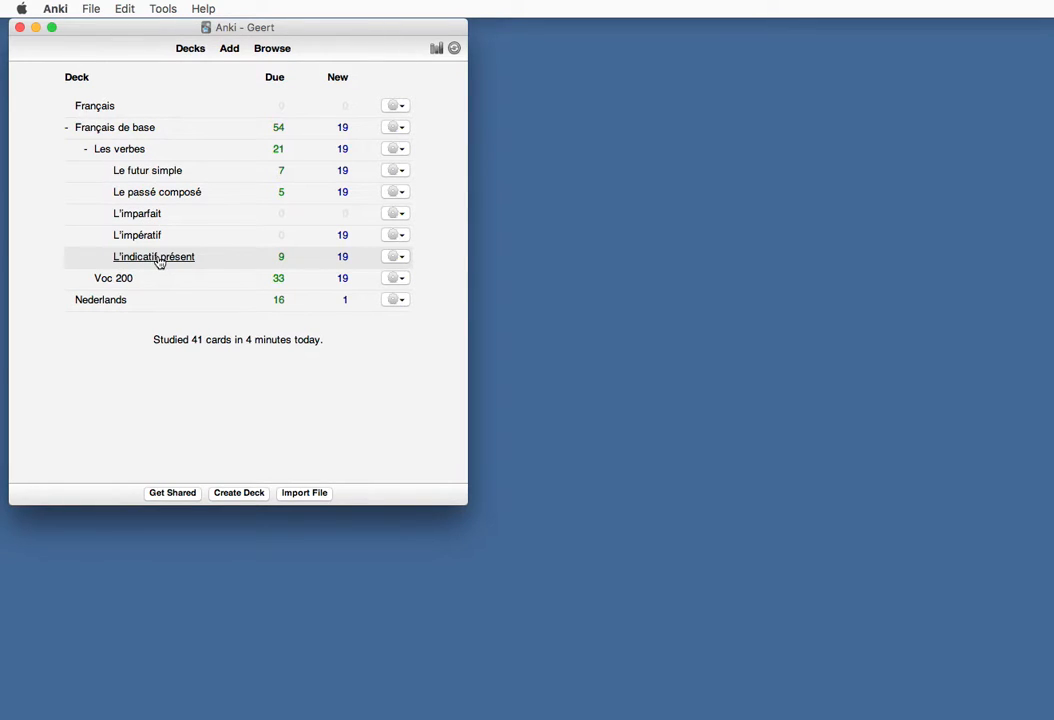
mouse_move(152, 262)
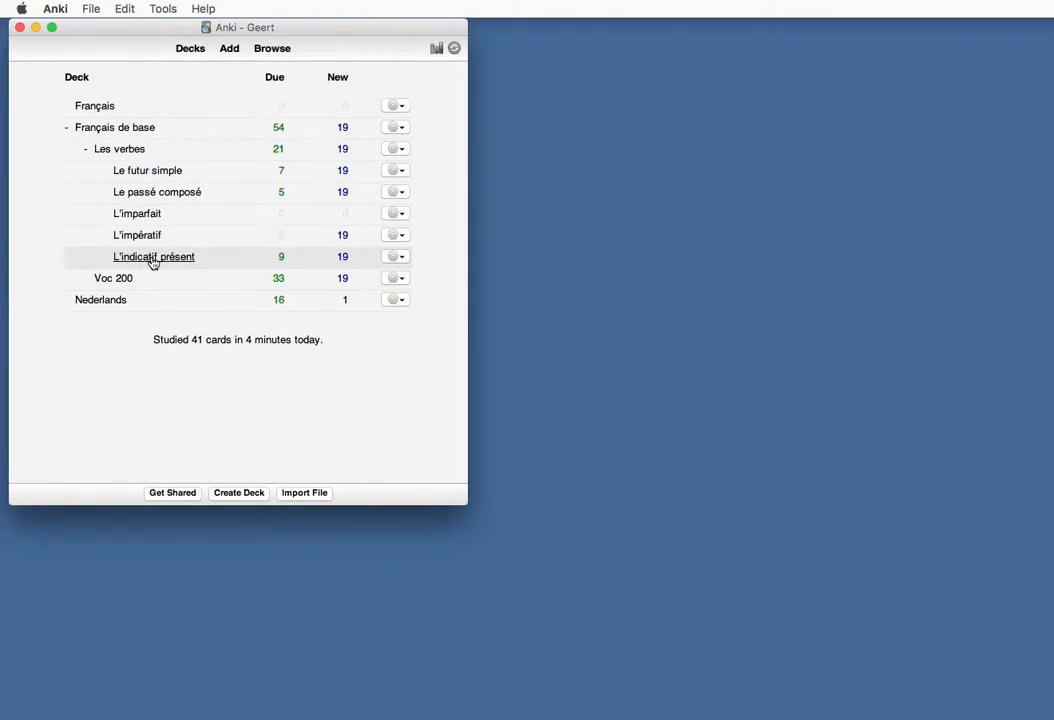
Open the L'indicatif présent deck under Français de base > Les verbes
left_click(154, 256)
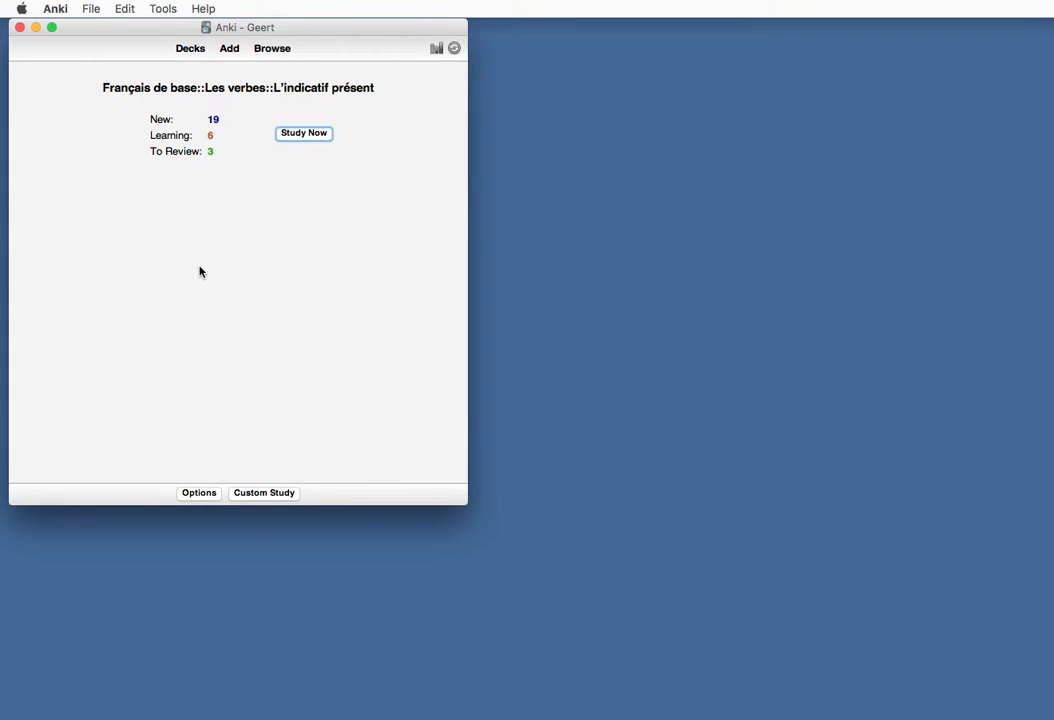
Start studying the deck and reveal the first card's hint, the infinitive montrer
left_click(303, 132)
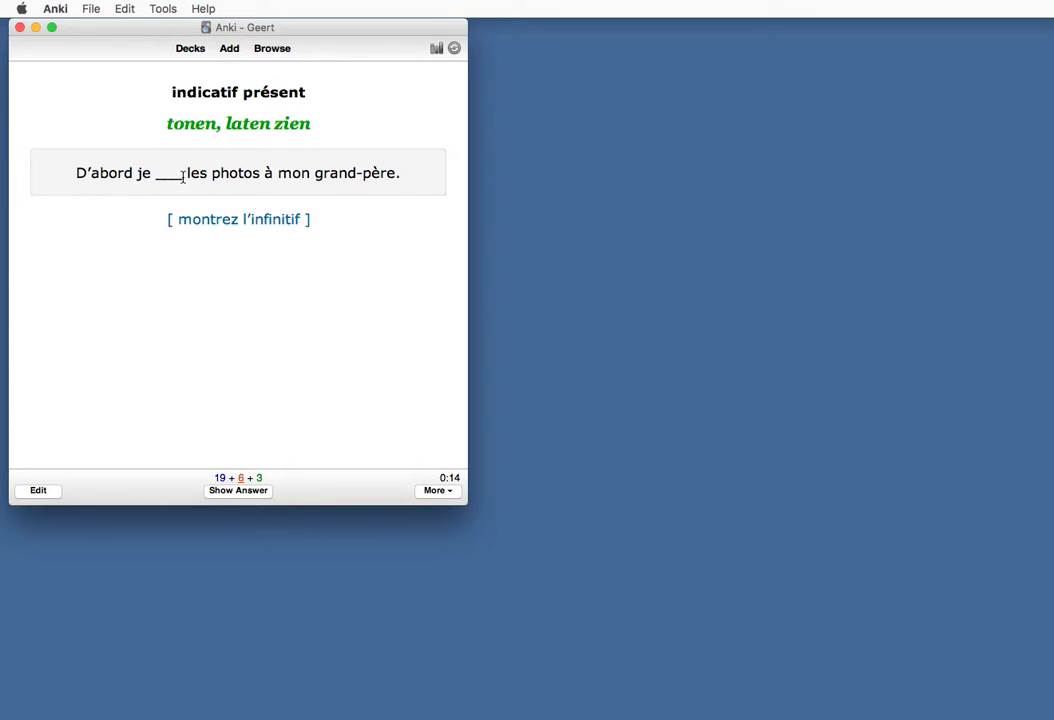
mouse_move(193, 139)
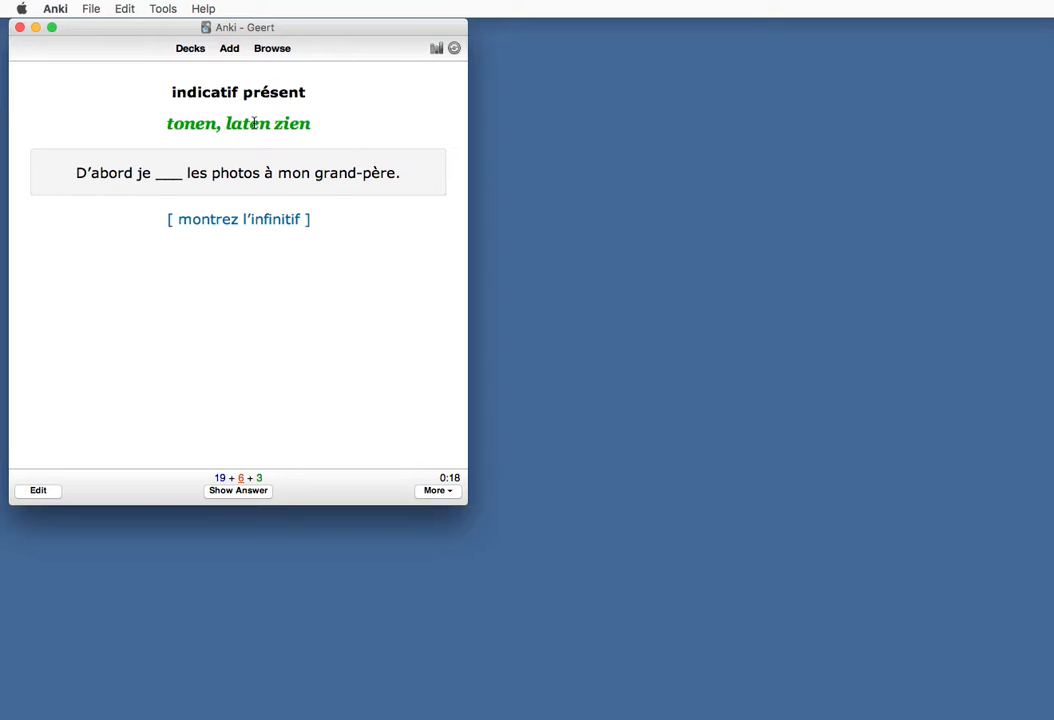
mouse_move(211, 221)
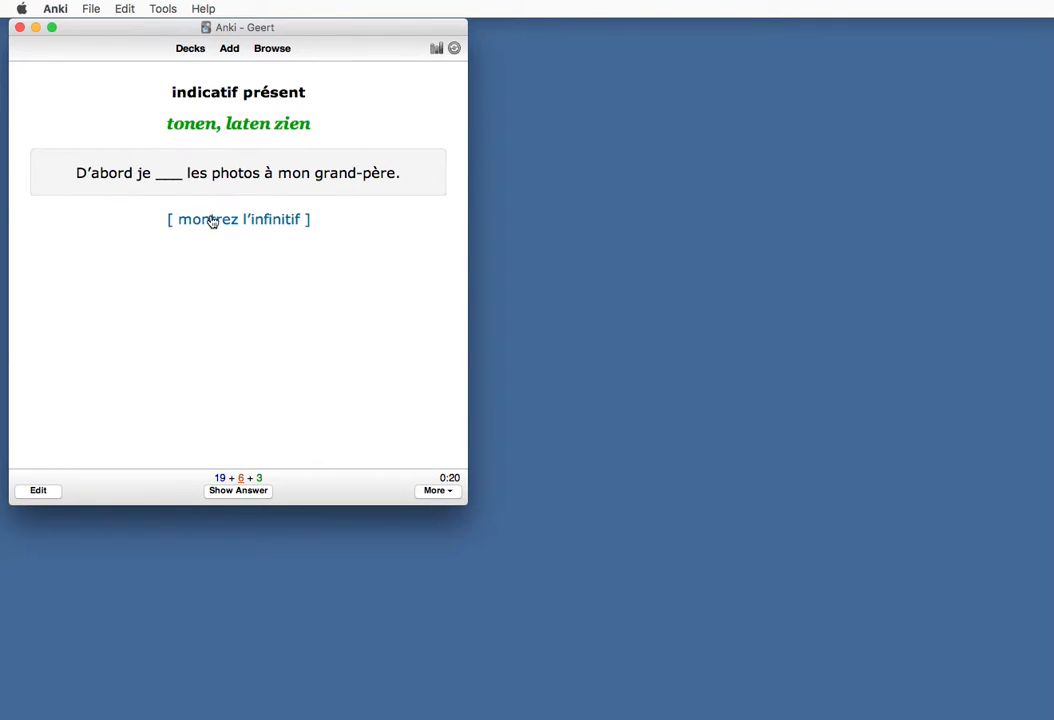
mouse_move(220, 229)
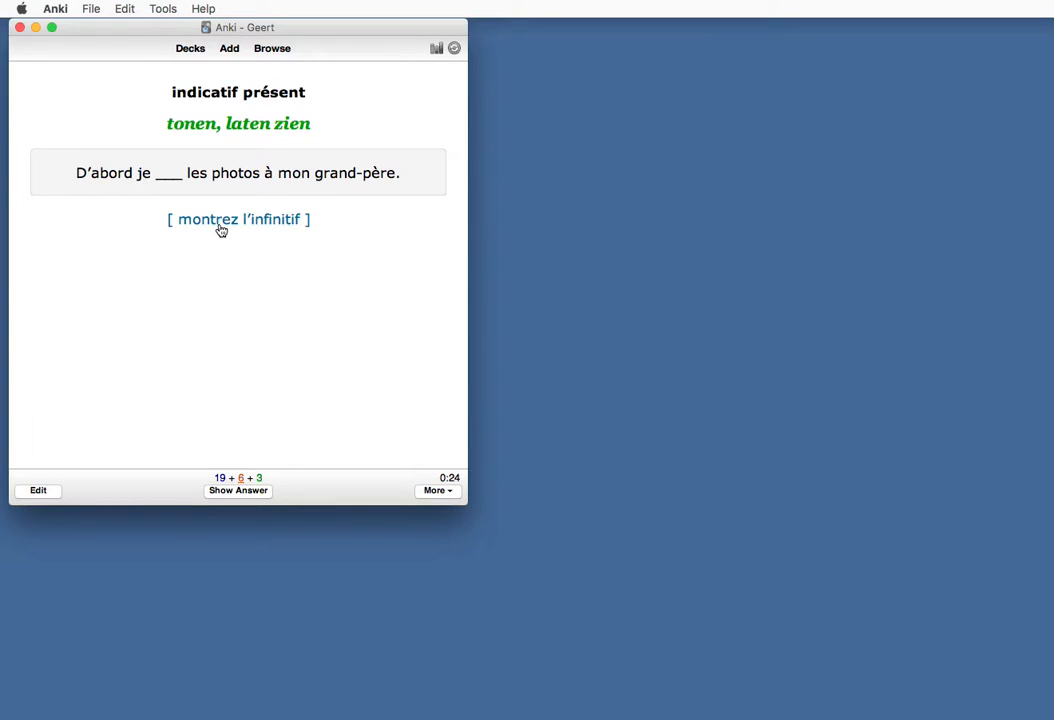
left_click(220, 219)
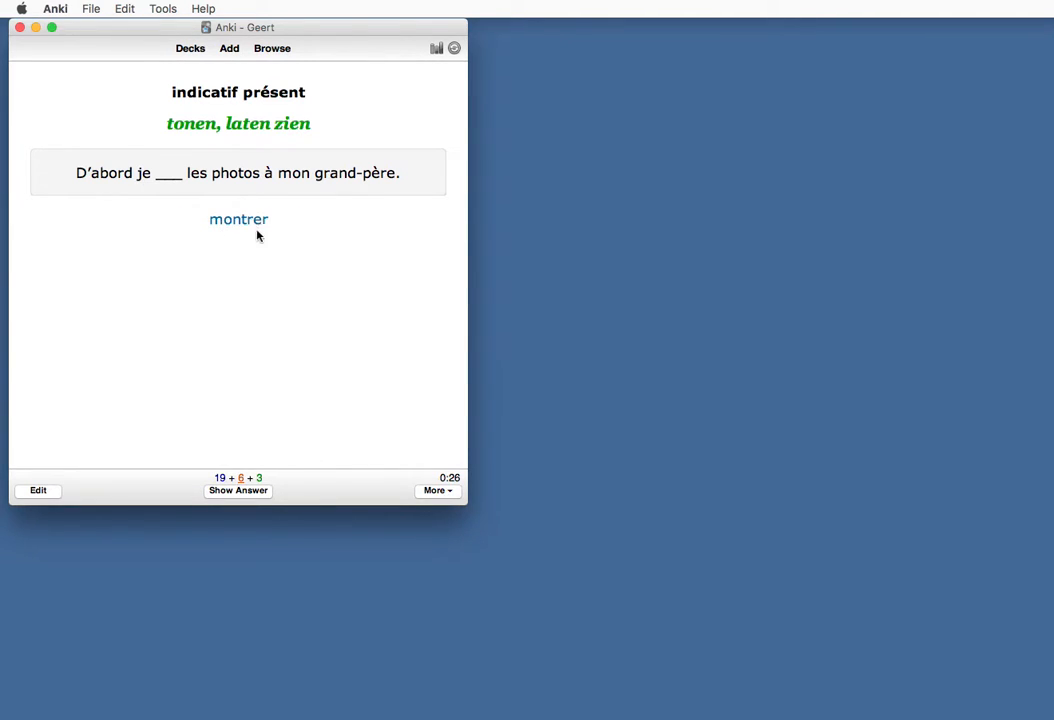
mouse_move(285, 201)
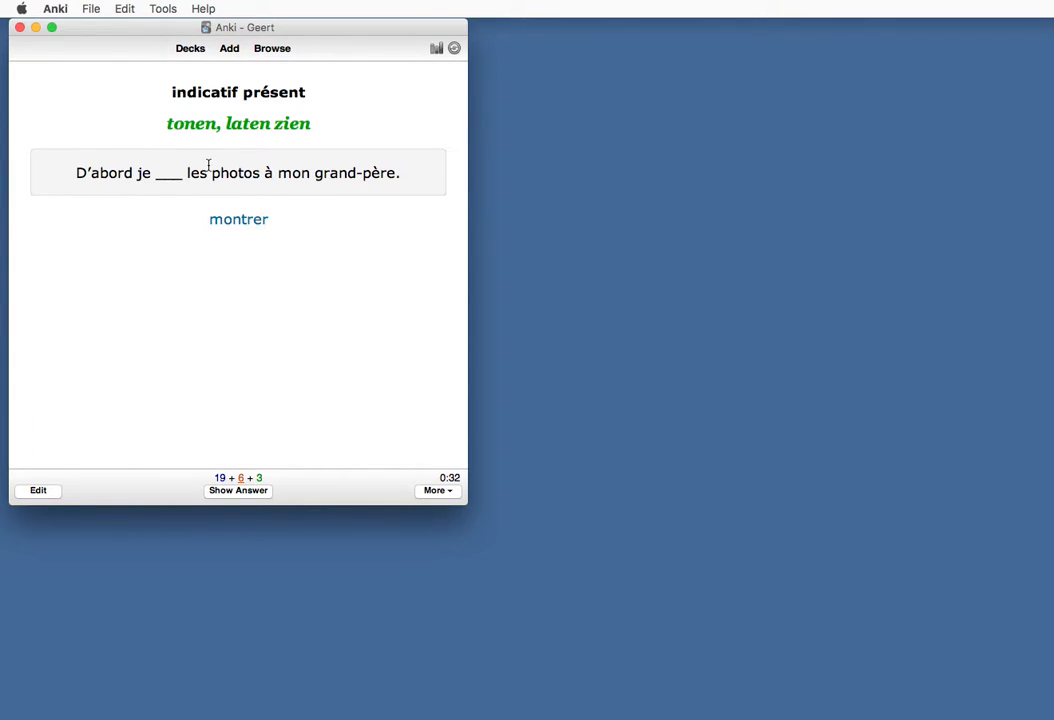
mouse_move(202, 223)
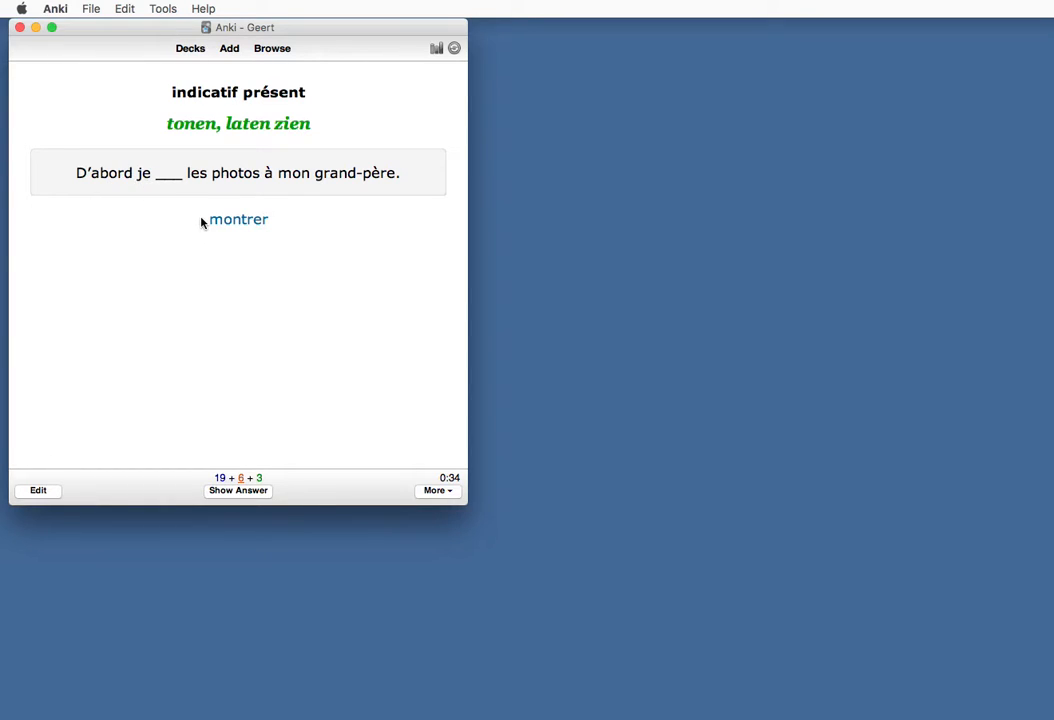
mouse_move(254, 221)
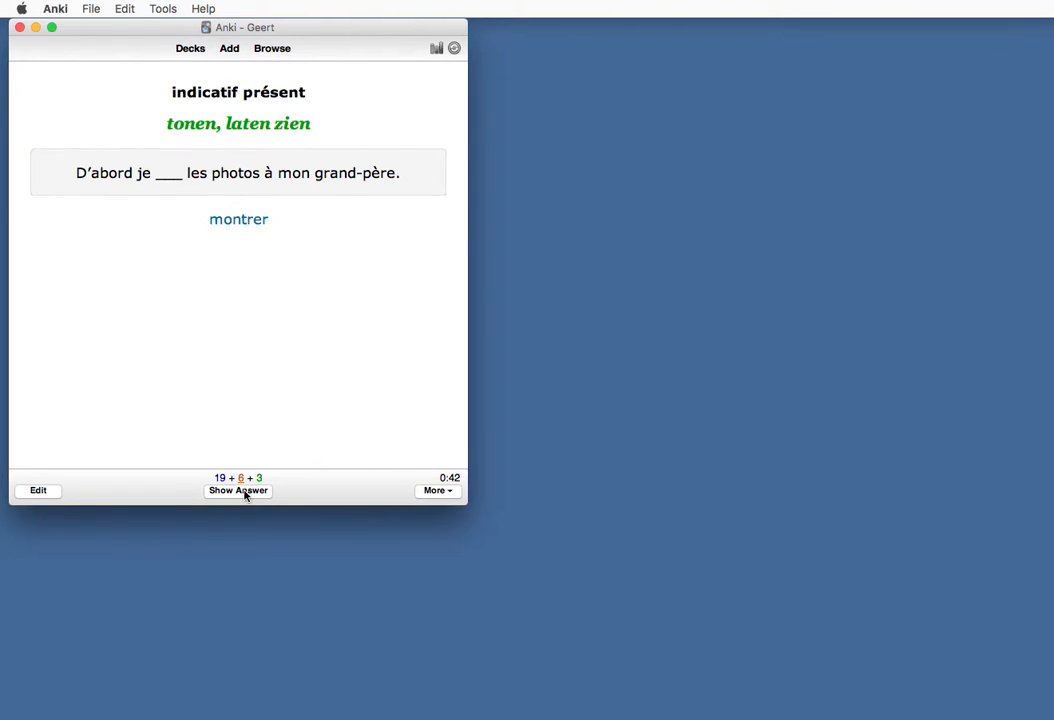
Reveal the card's answer with its Dutch translation
left_click(238, 491)
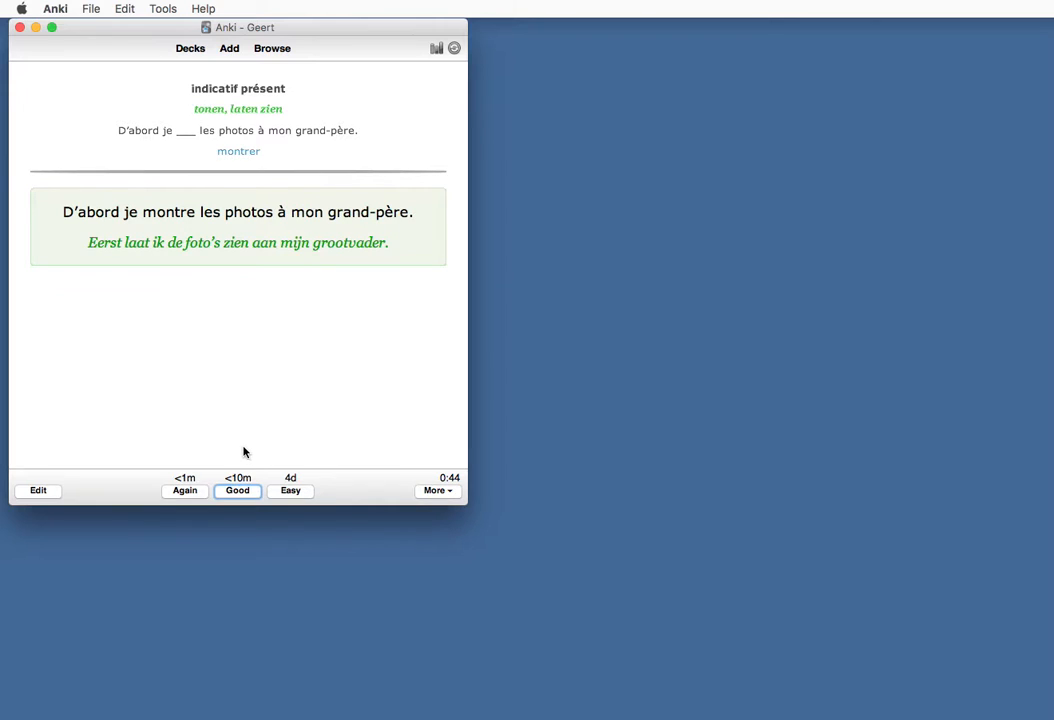
mouse_move(248, 442)
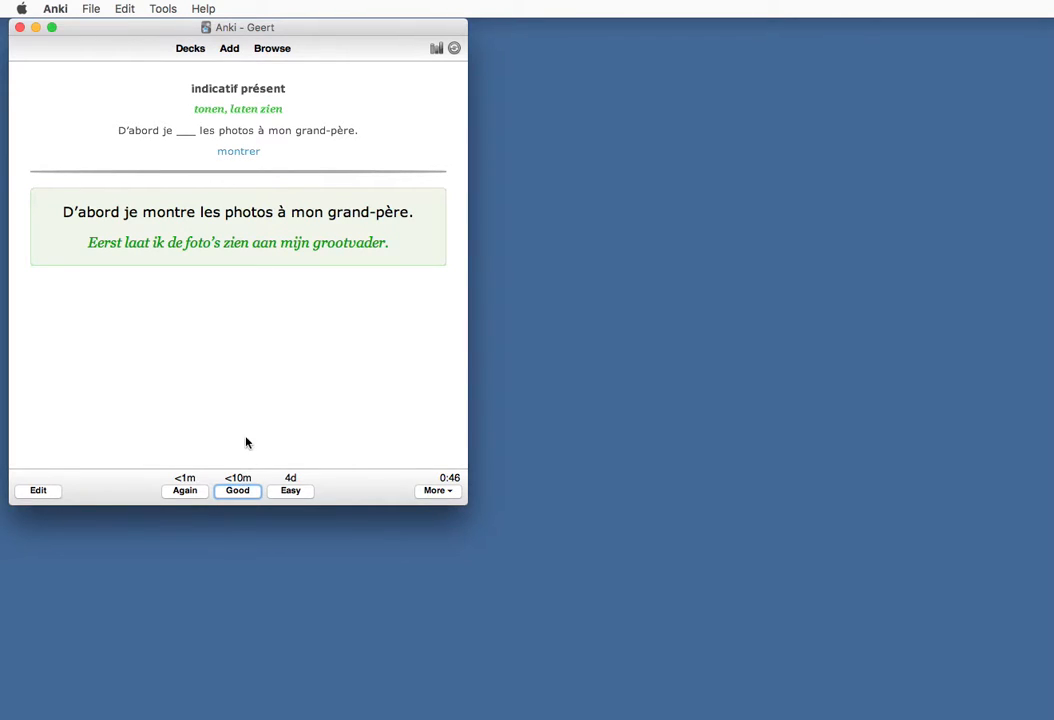
mouse_move(203, 481)
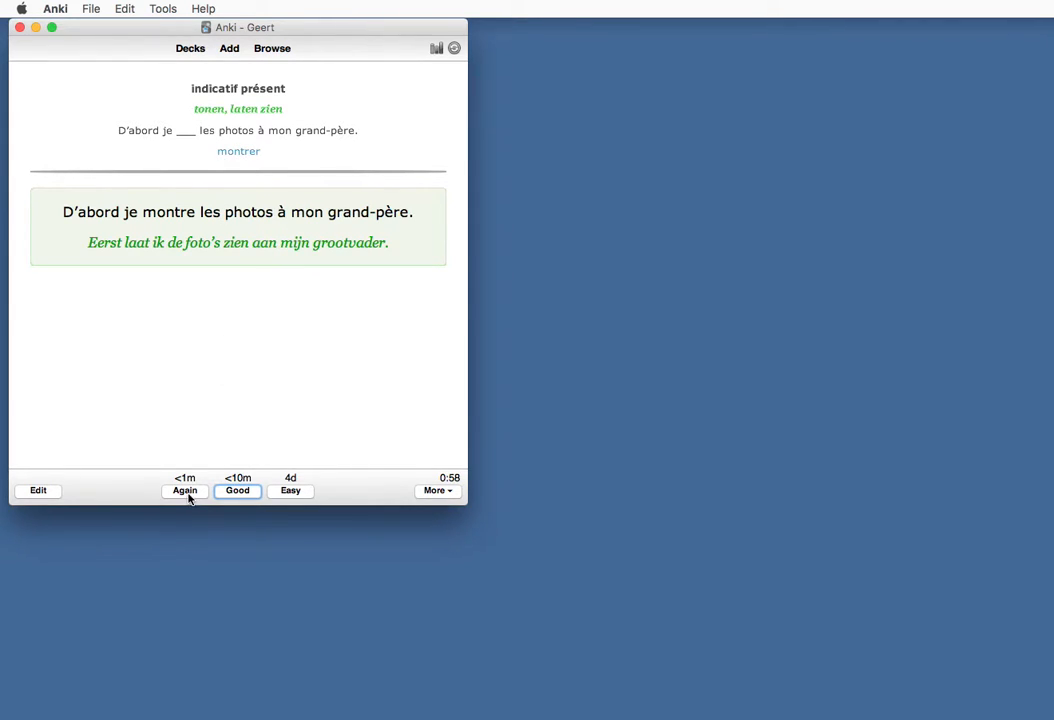
mouse_move(185, 493)
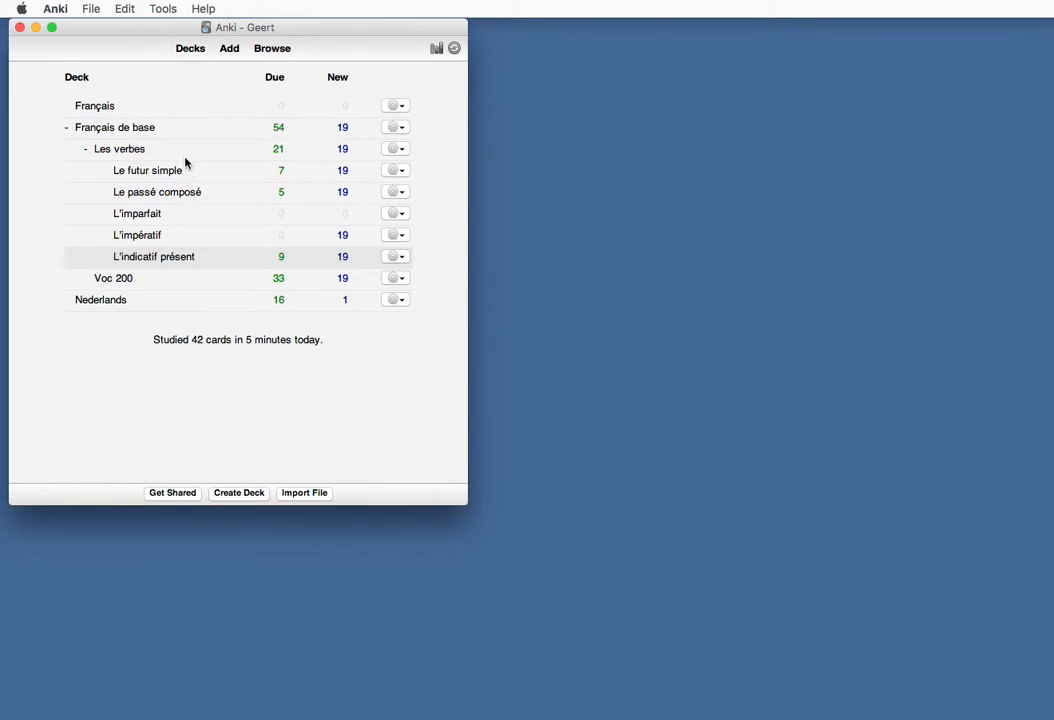
mouse_move(161, 8)
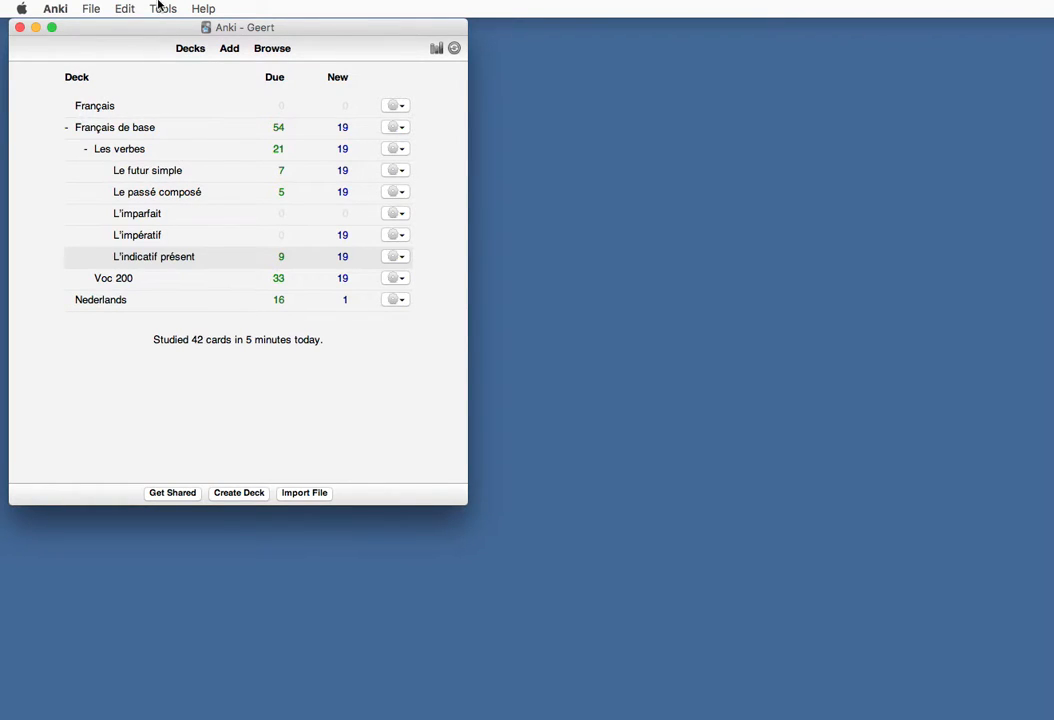
Create a new note type named 'Basic with hint' cloned from Basic via Manage Note Types
left_click(162, 8)
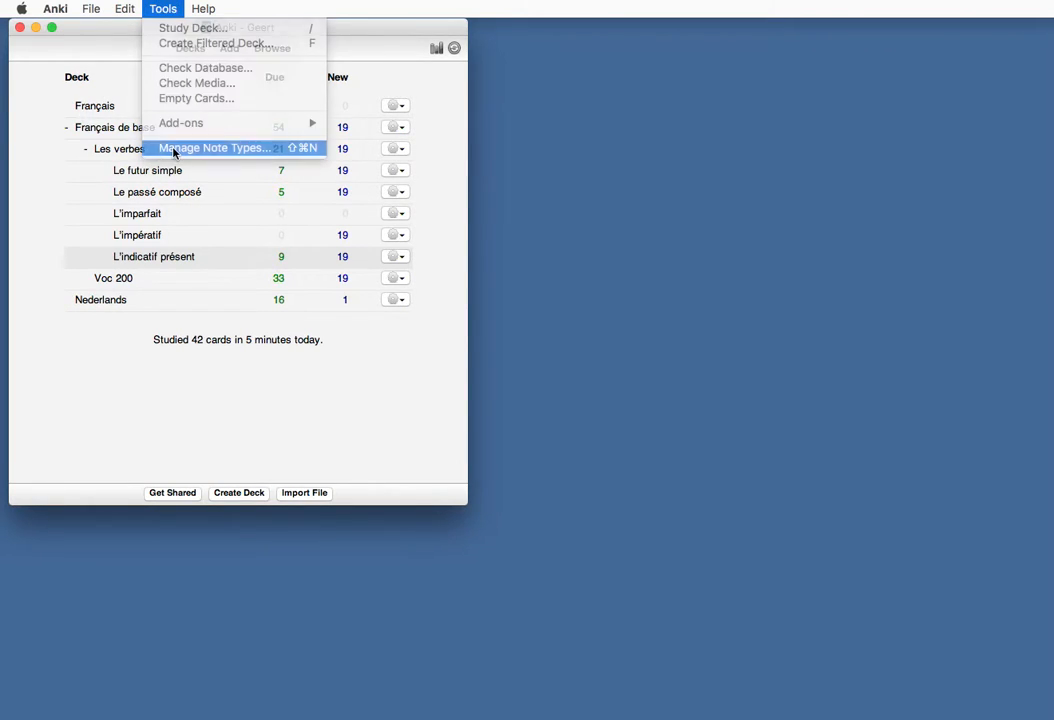
left_click(214, 147)
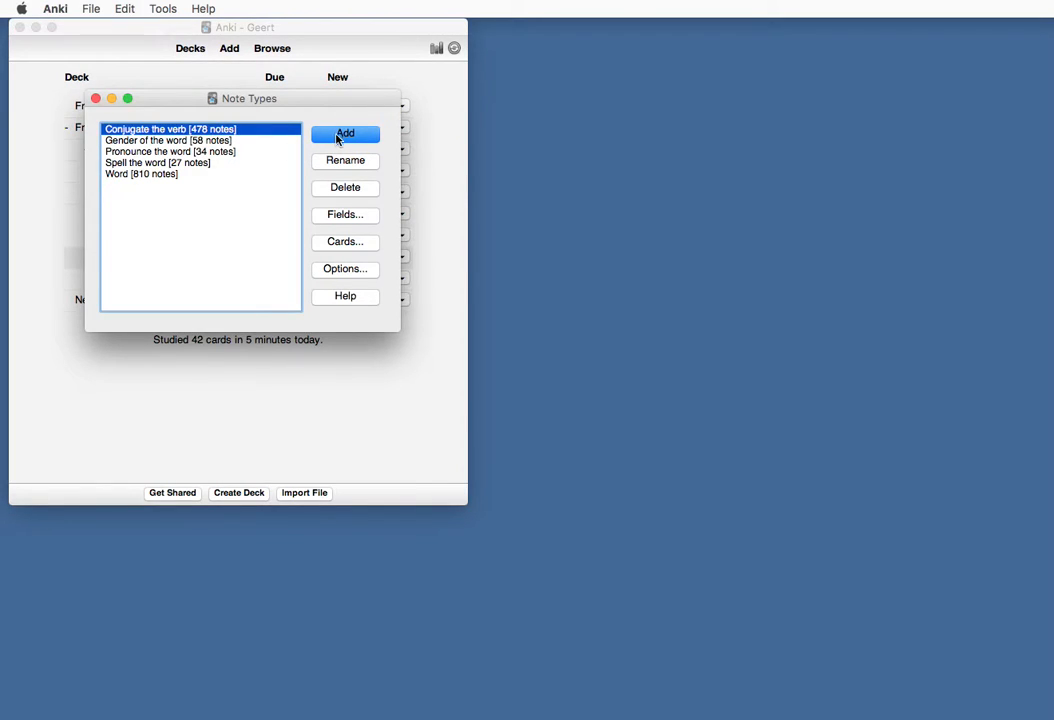
left_click(345, 133)
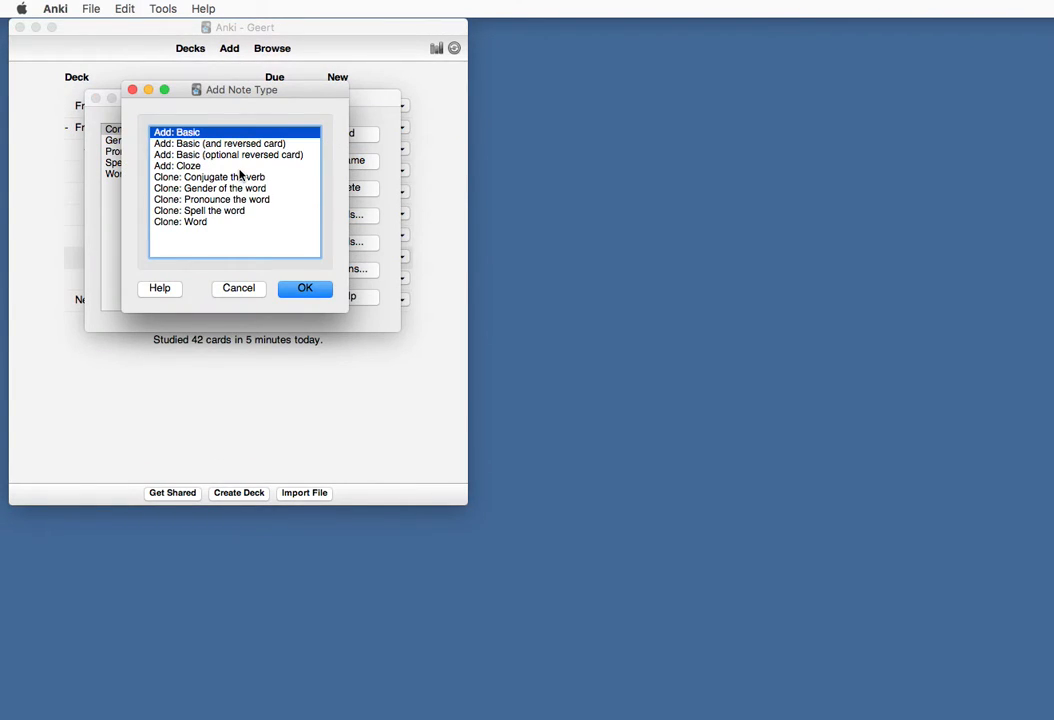
mouse_move(205, 133)
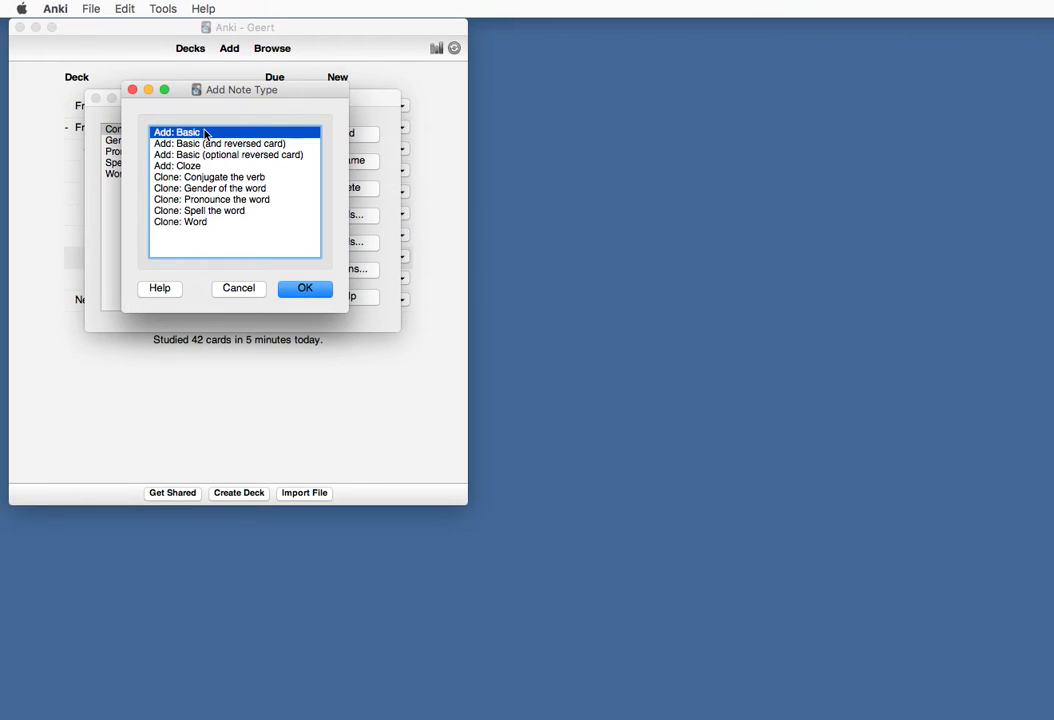
left_click(305, 288)
type("Basic wi")
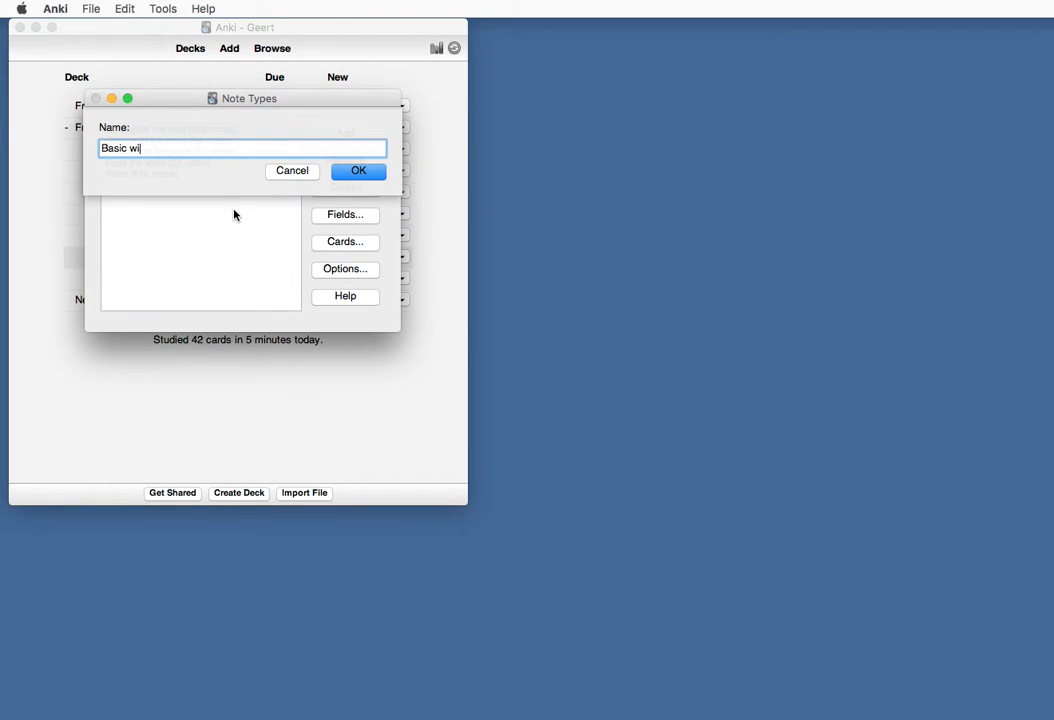
left_click(358, 170)
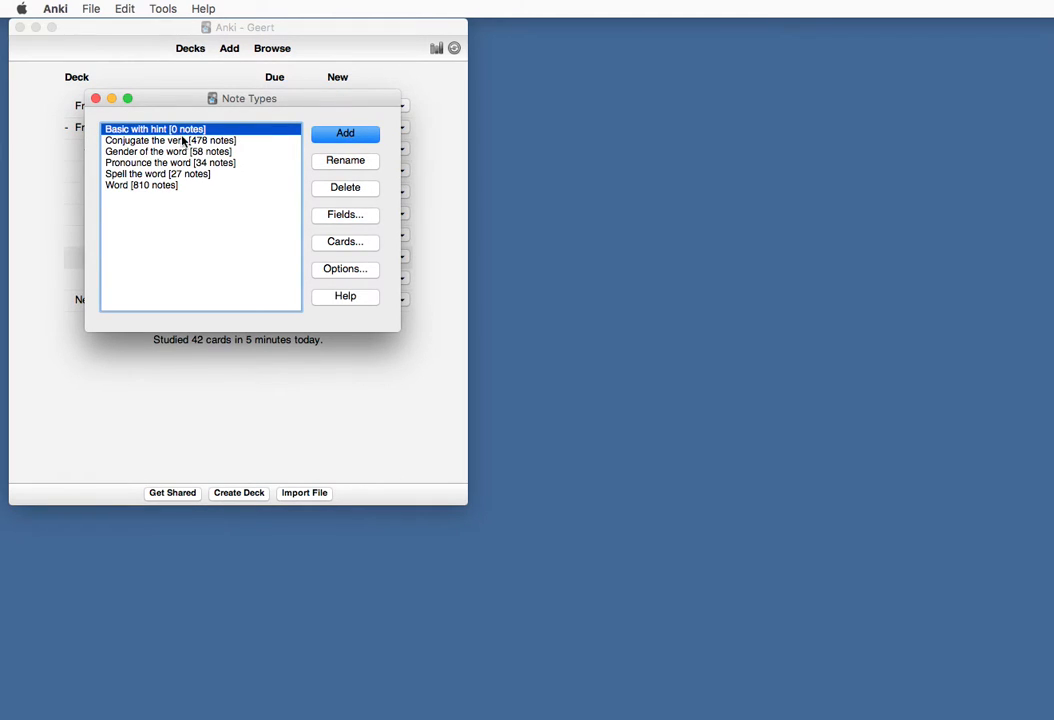
mouse_move(344, 214)
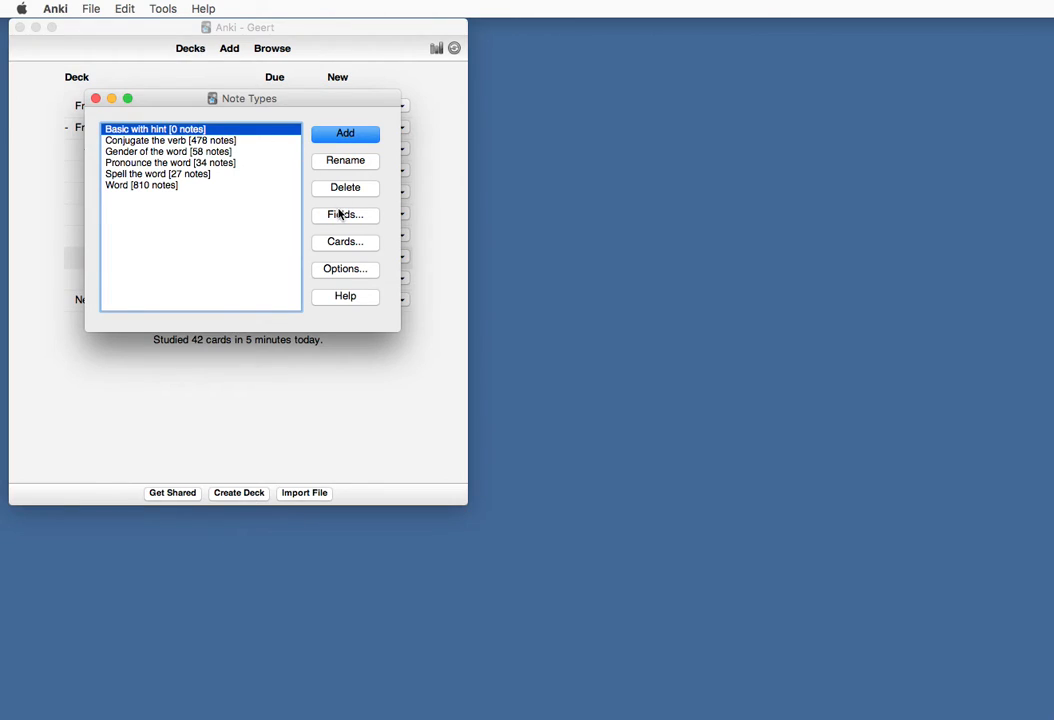
mouse_move(347, 221)
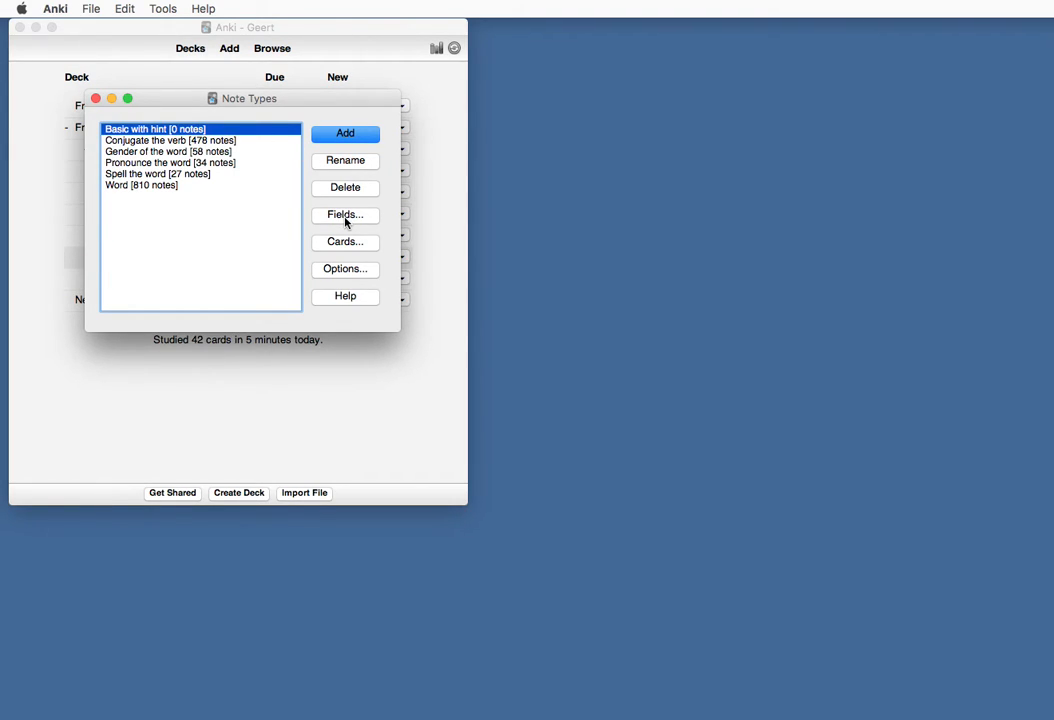
Add a Hint field to 'Basic with hint' and reposition it to slot 2, between Front and Back
left_click(344, 215)
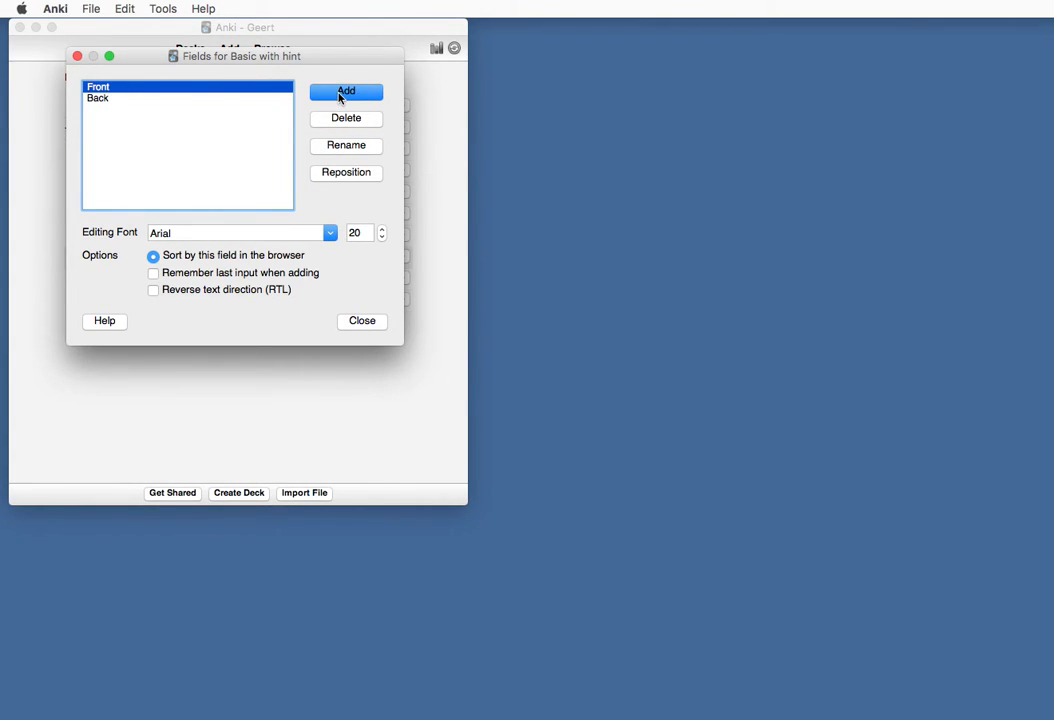
left_click(346, 91)
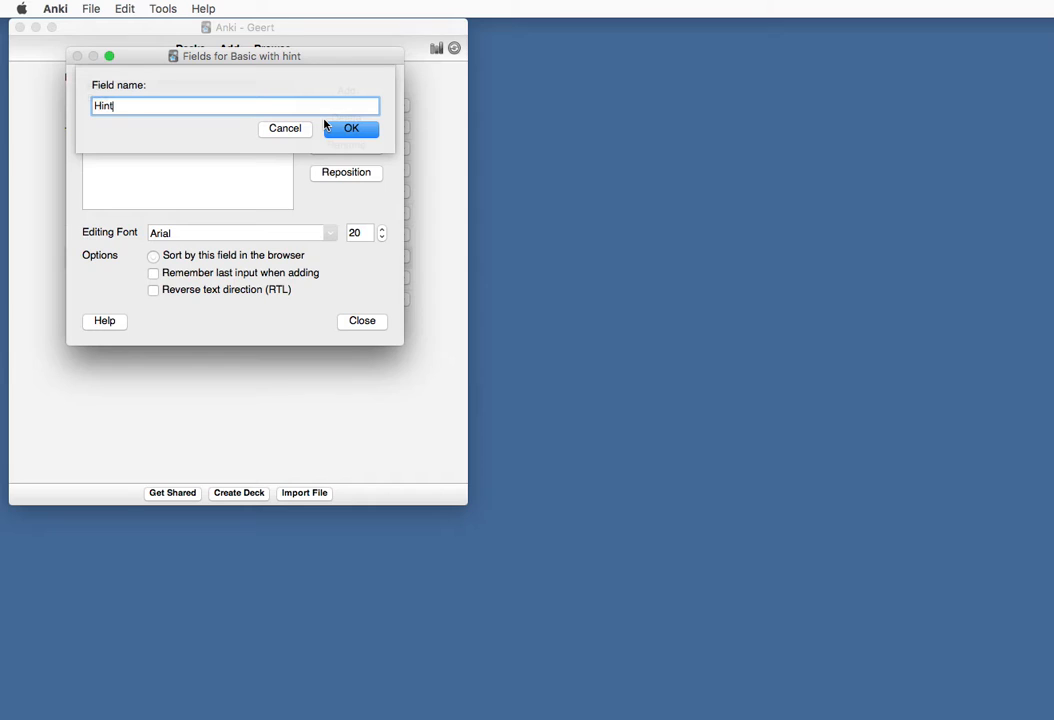
mouse_move(324, 106)
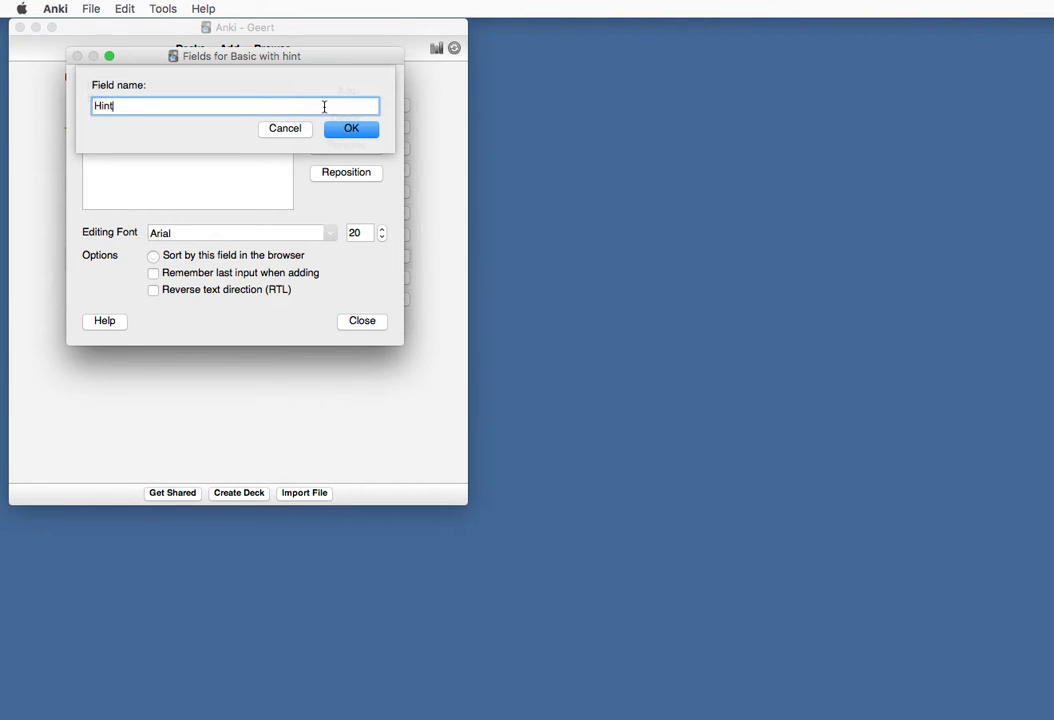
left_click(351, 128)
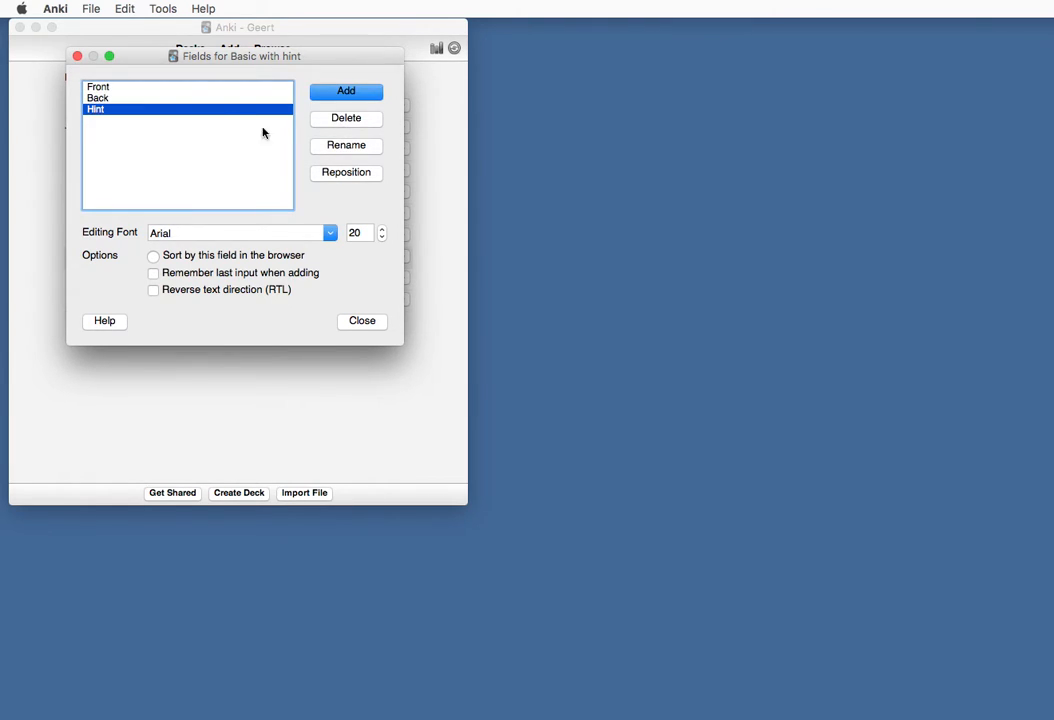
left_click(346, 172)
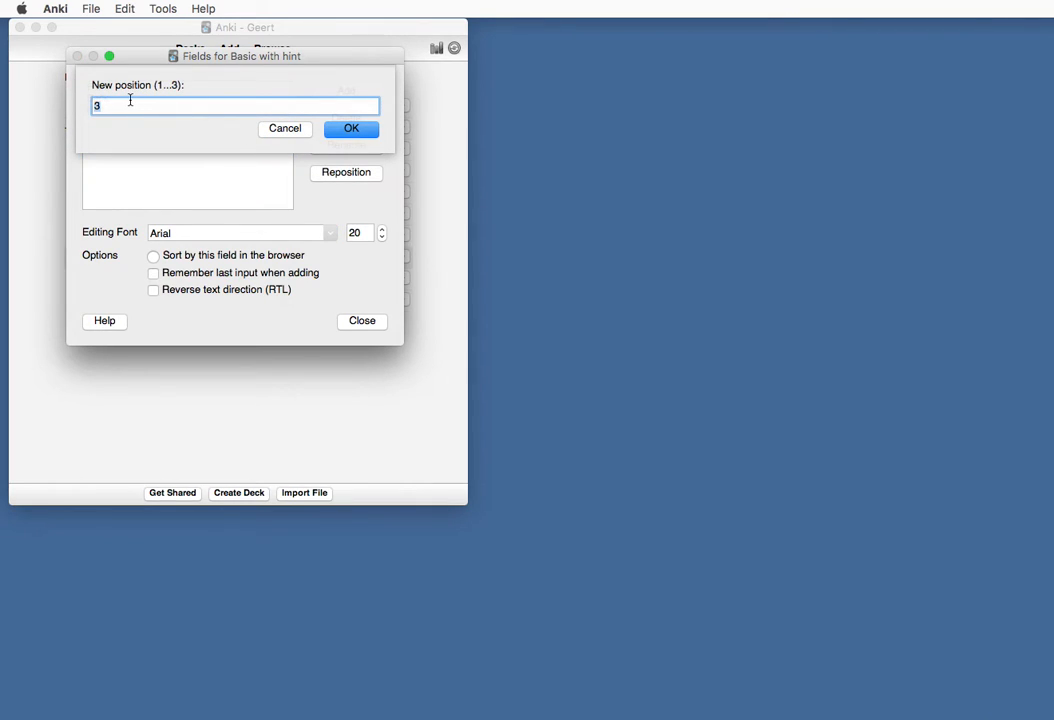
left_click(351, 128)
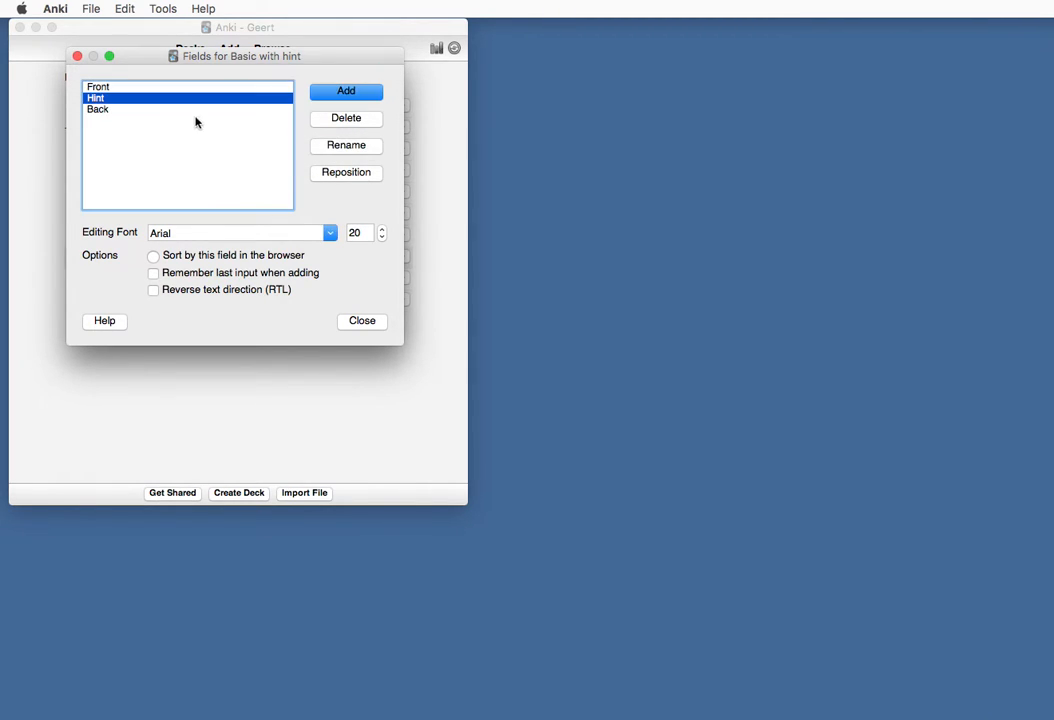
mouse_move(104, 113)
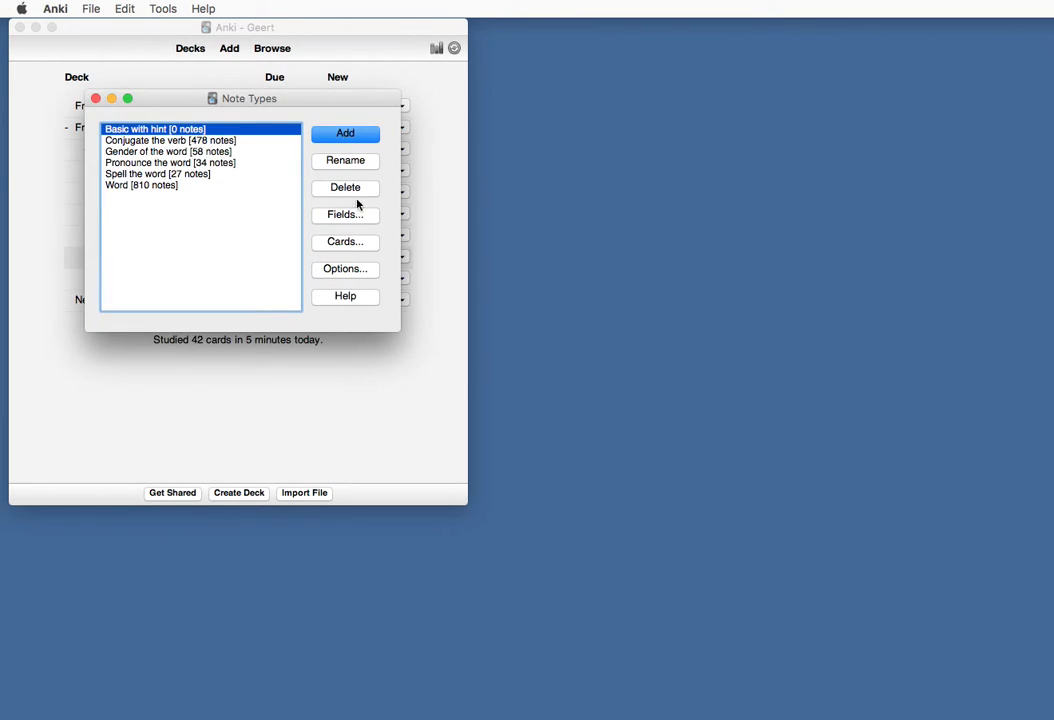
mouse_move(360, 247)
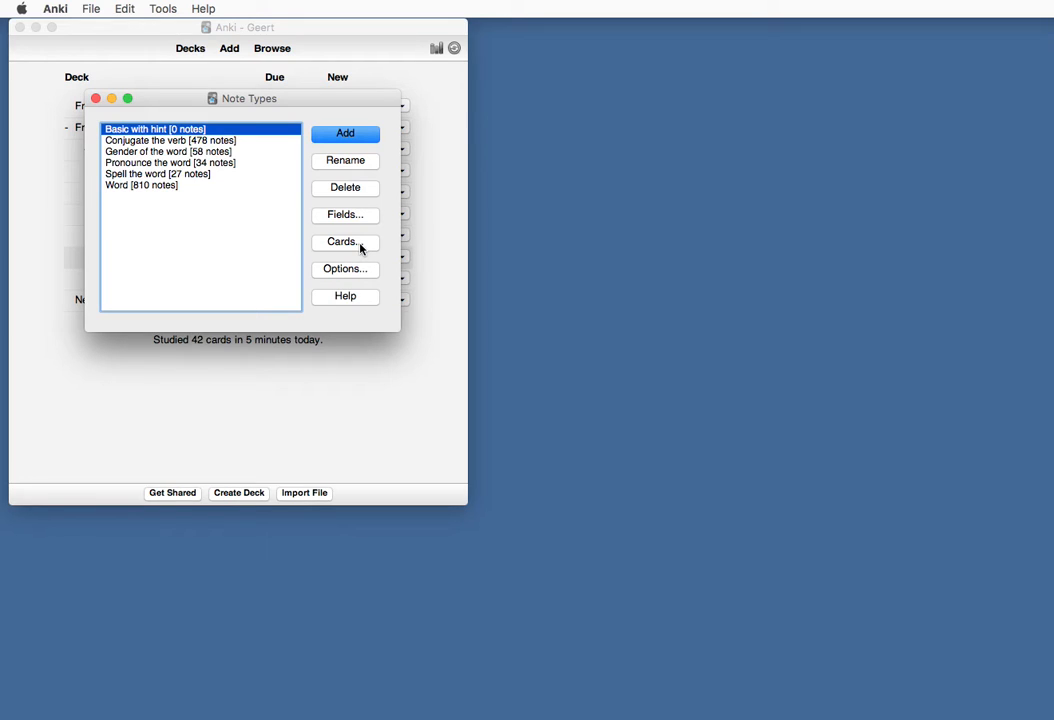
Open the Card Types window for 'Basic with hint' and bring up the prepared HTML file
left_click(344, 242)
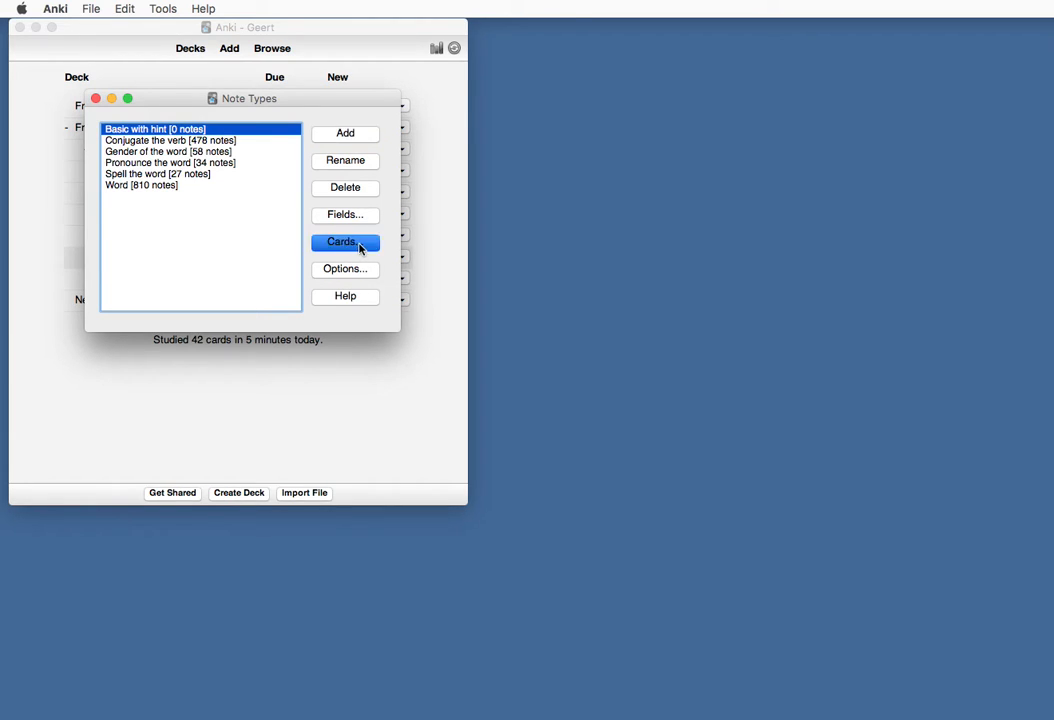
left_click(344, 242)
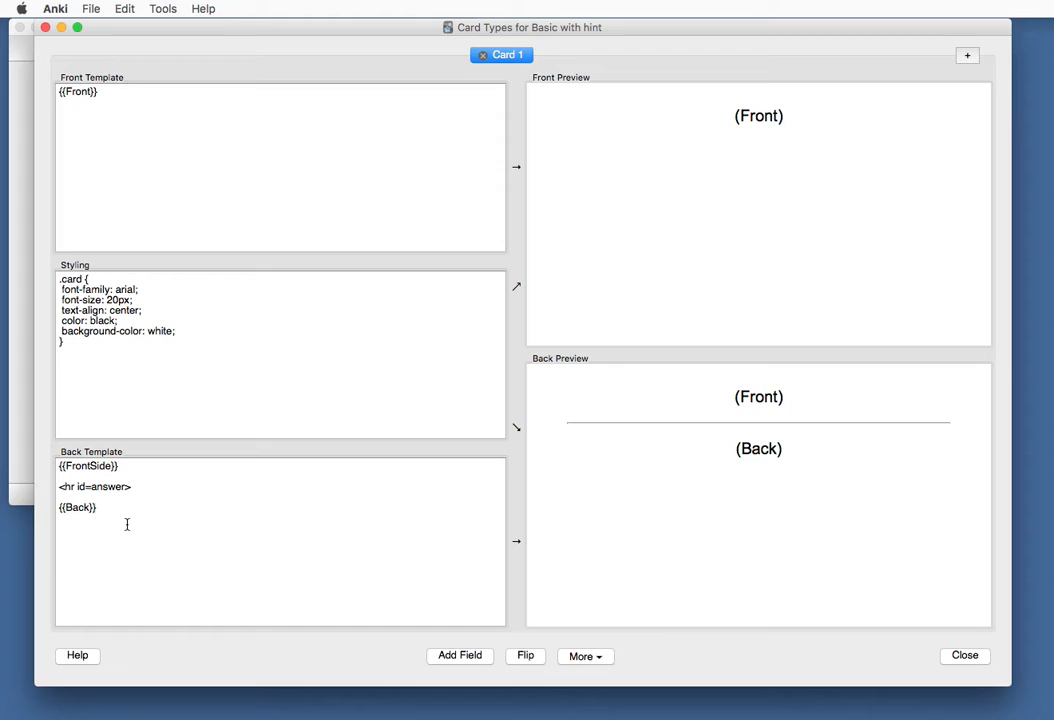
left_click(97, 510)
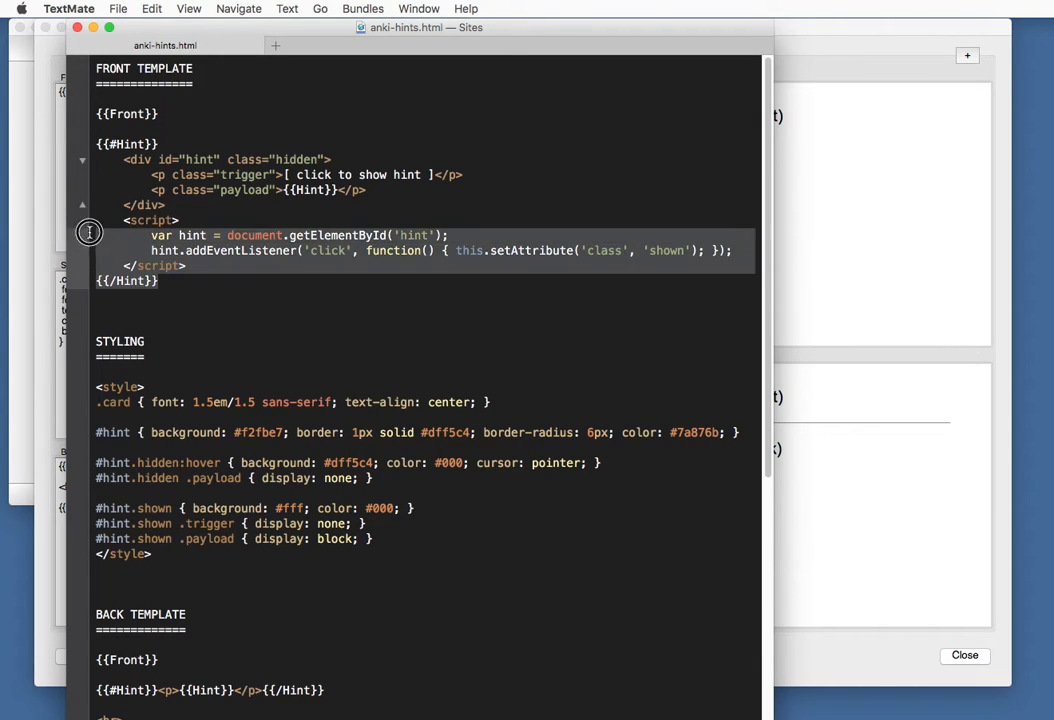
Show anki-hints.html in TextMate and select the hint div's id in the front template
left_click(330, 266)
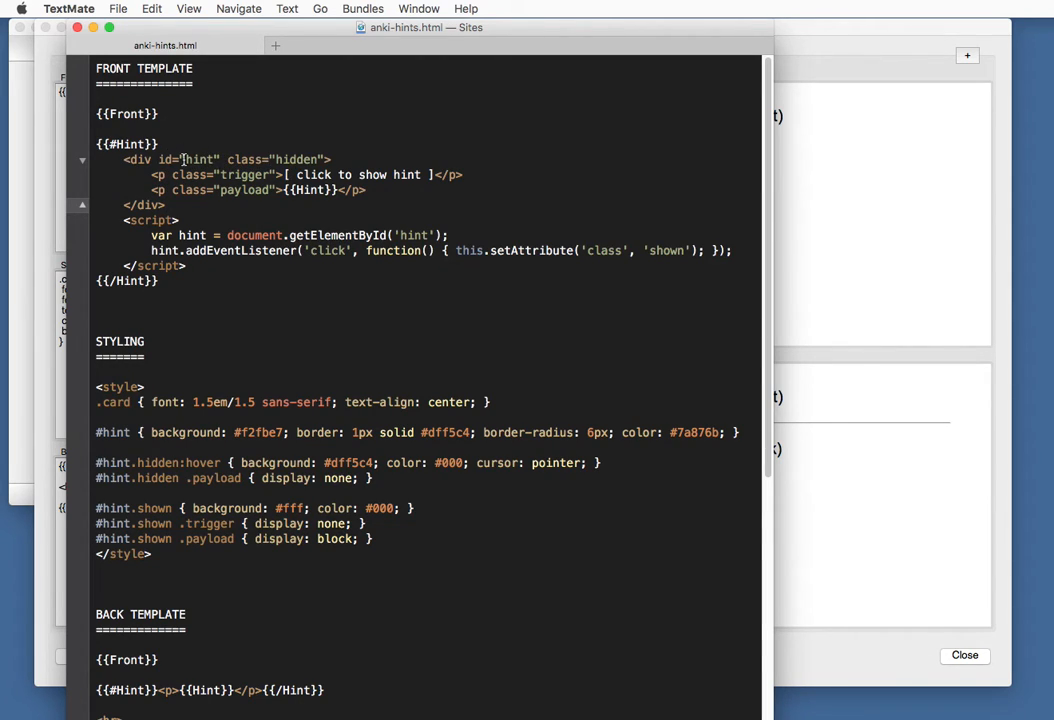
double_click(199, 159)
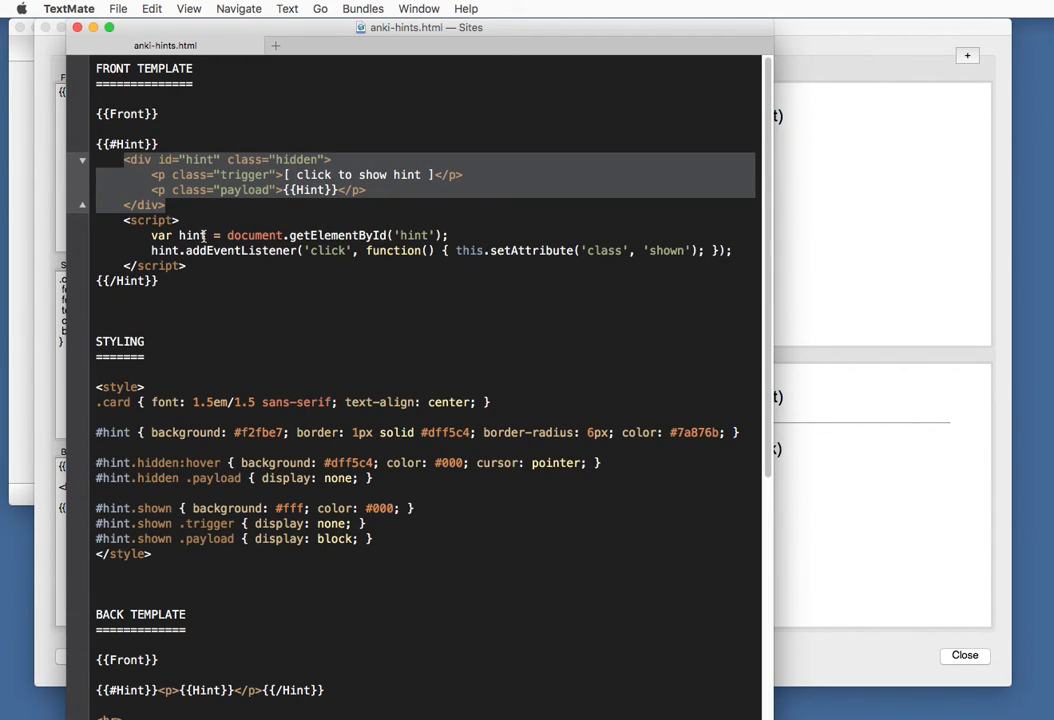
double_click(240, 250)
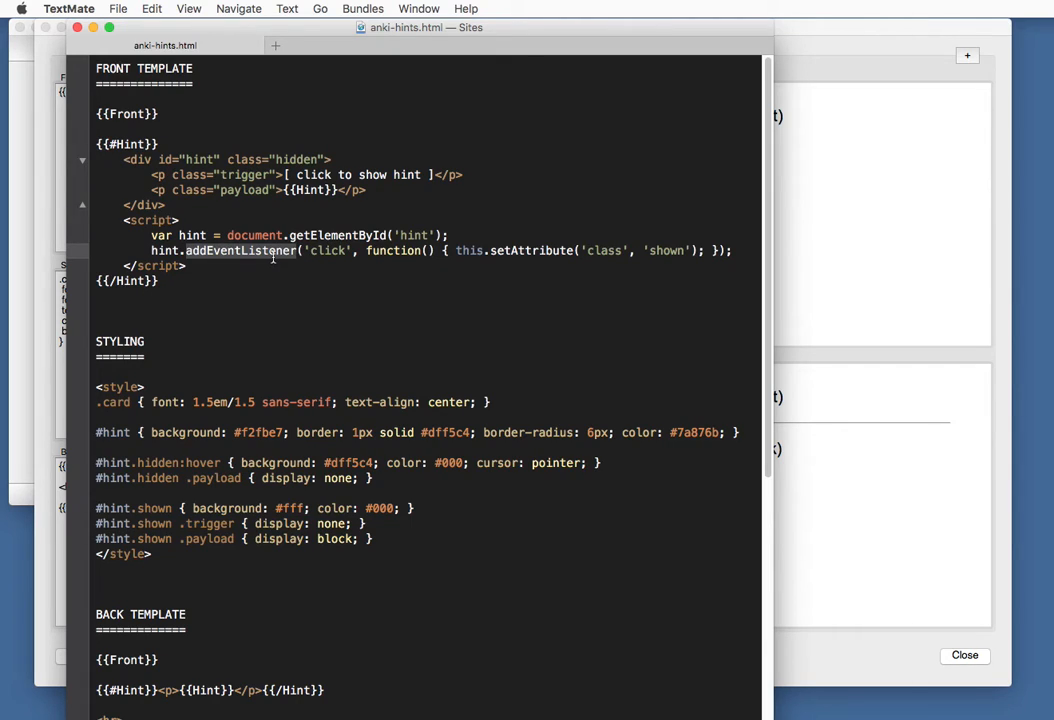
mouse_move(328, 252)
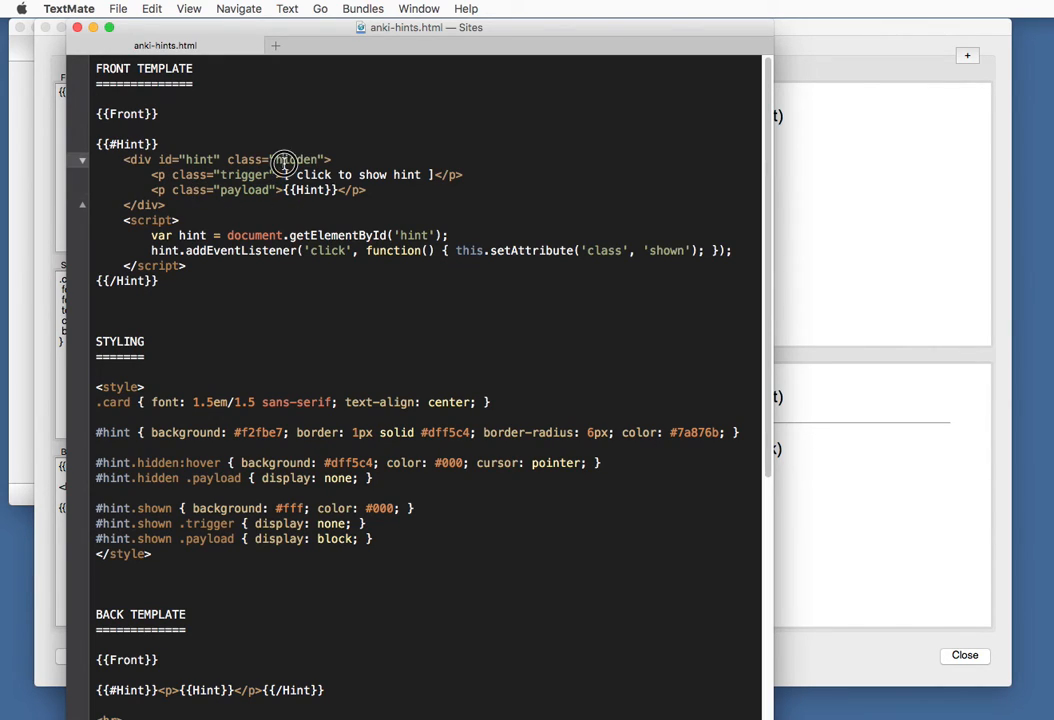
double_click(296, 159)
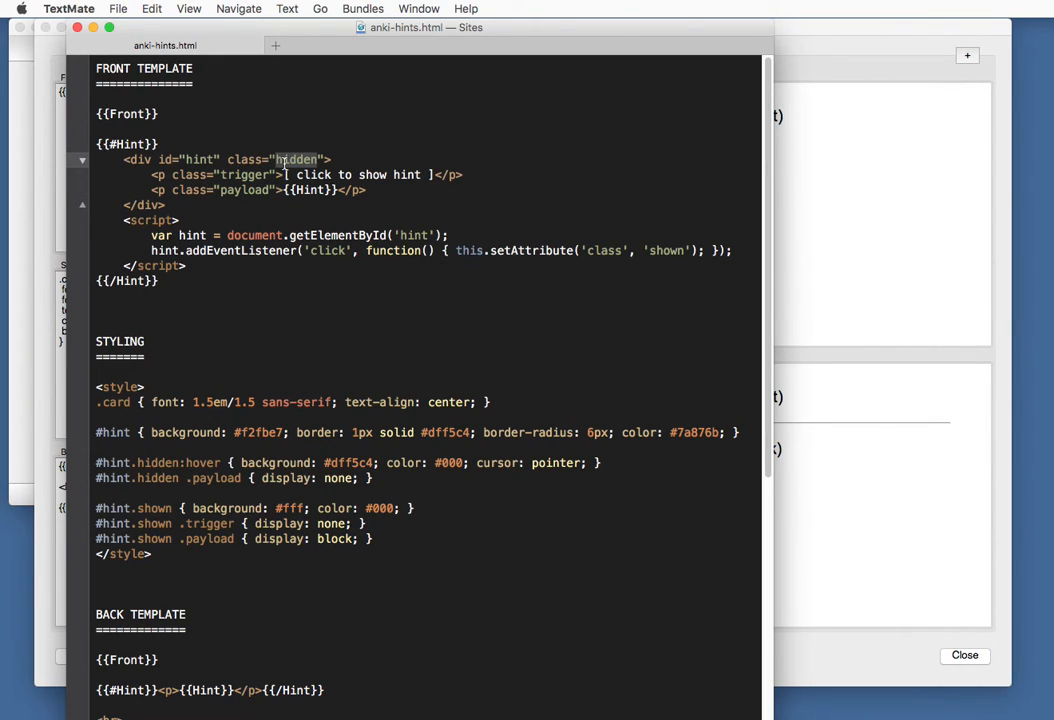
type("shown")
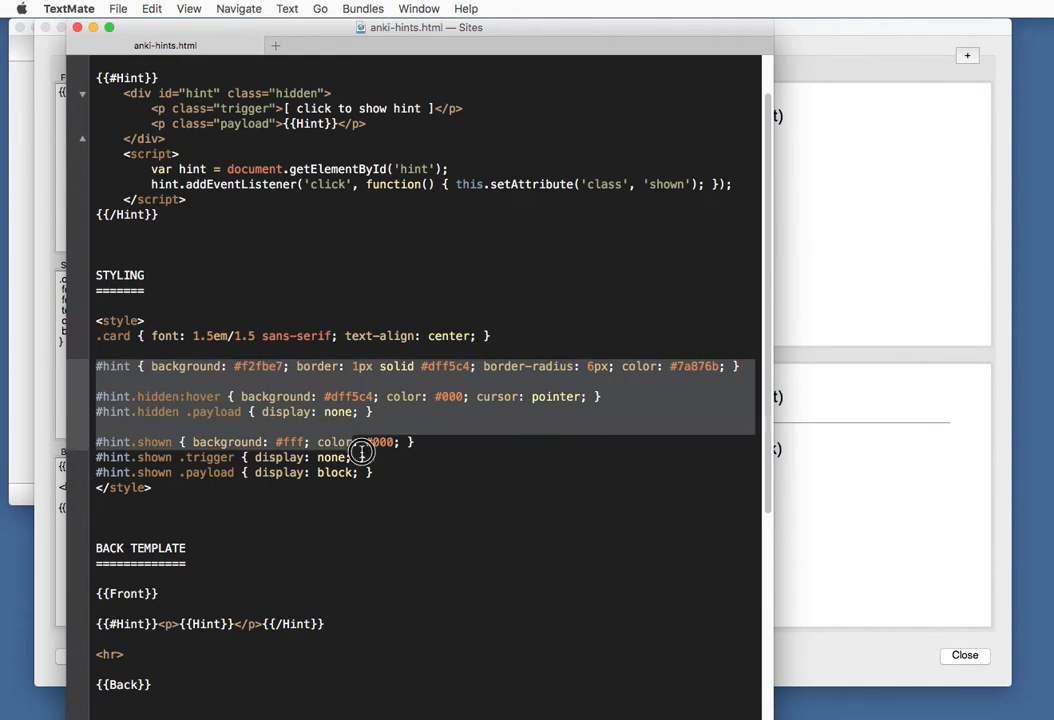
left_click(373, 472)
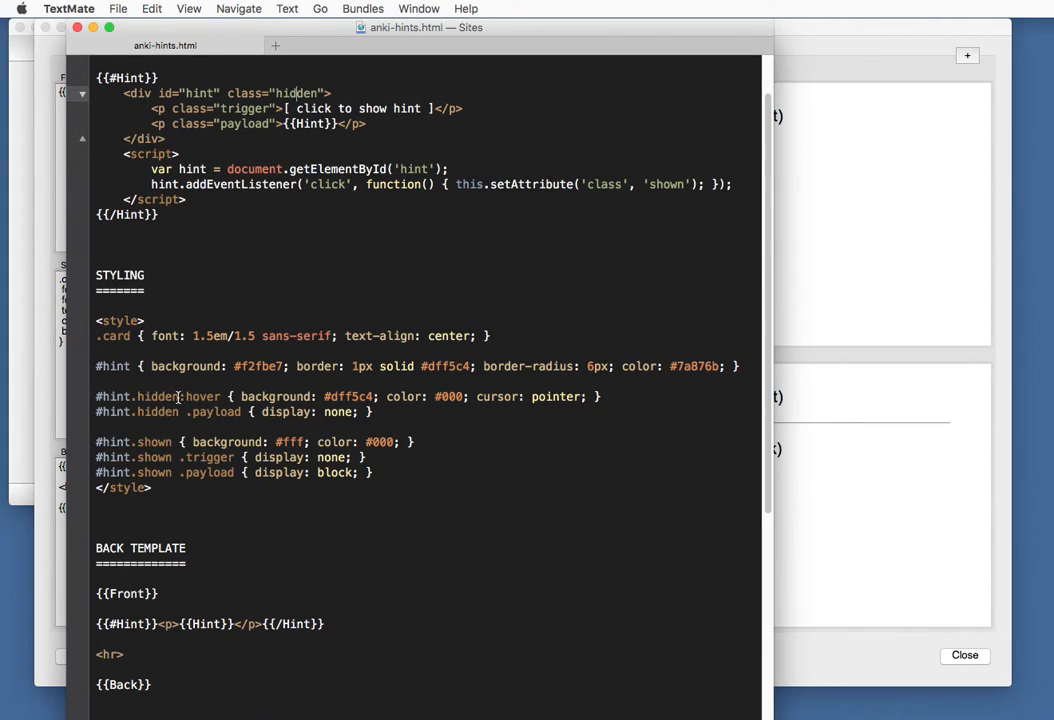
double_click(201, 396)
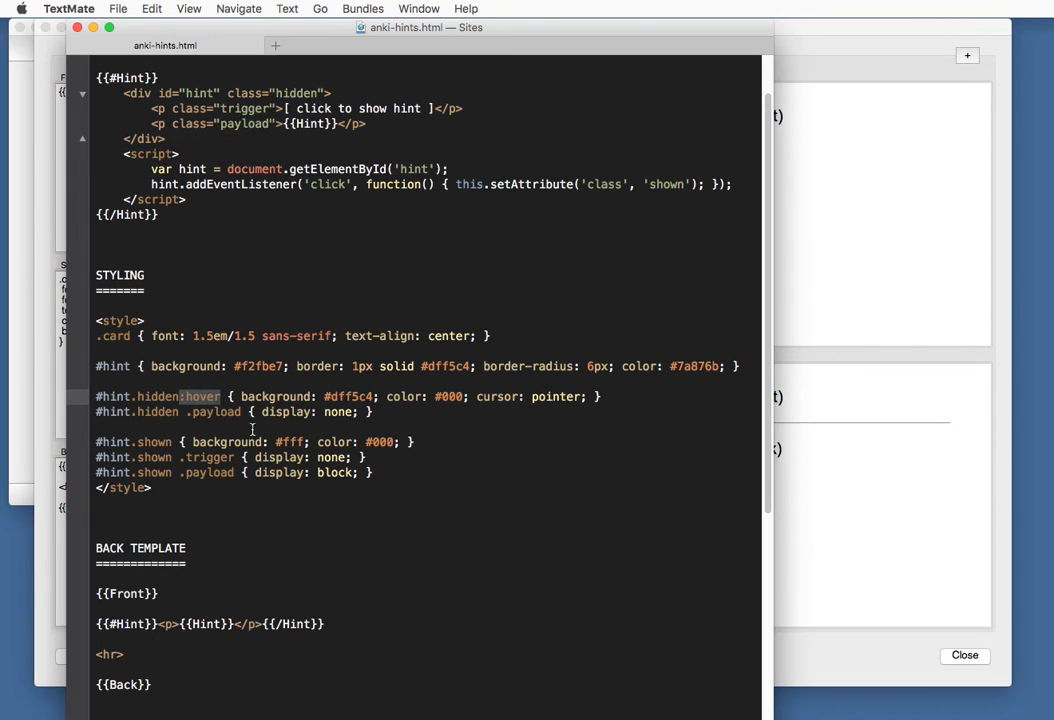
mouse_move(501, 410)
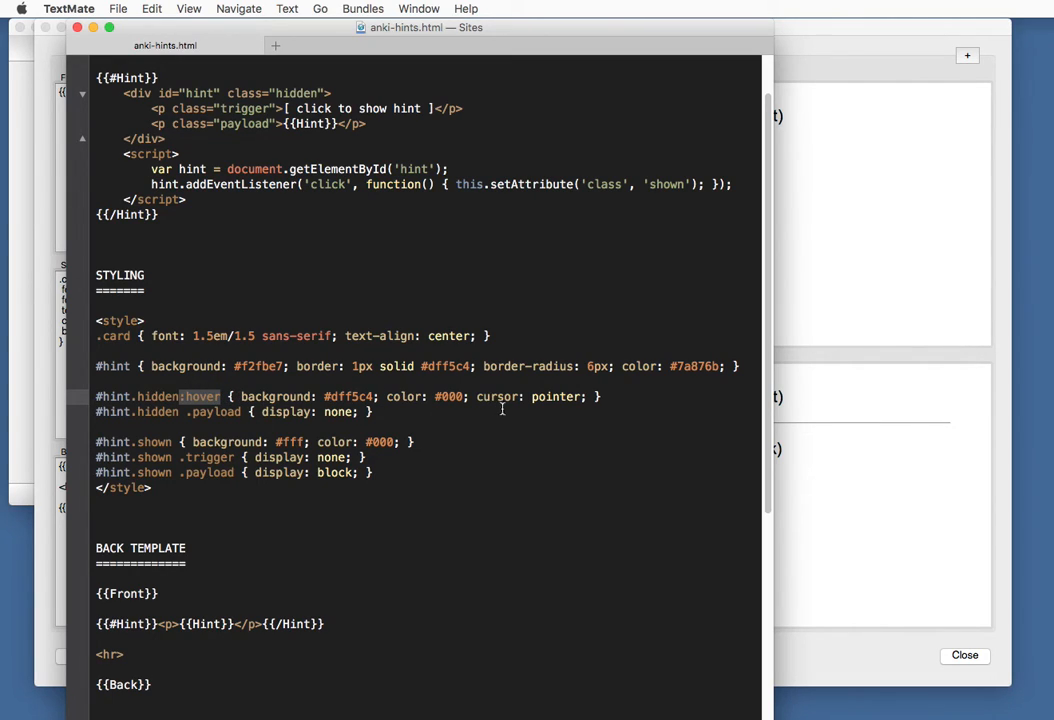
mouse_move(513, 408)
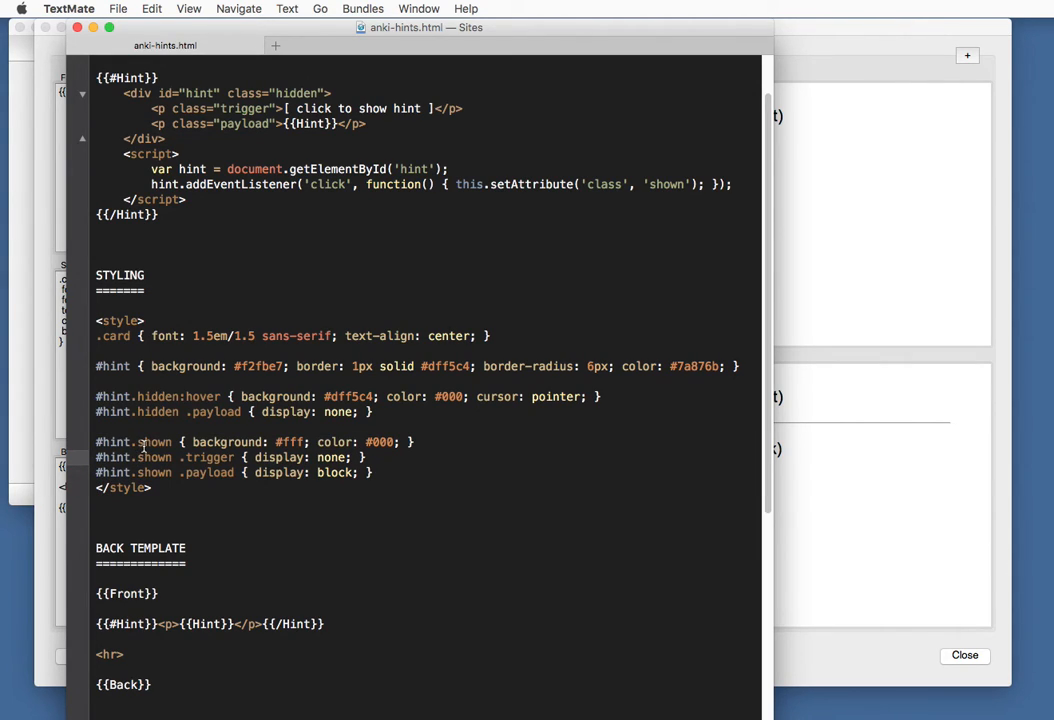
double_click(155, 442)
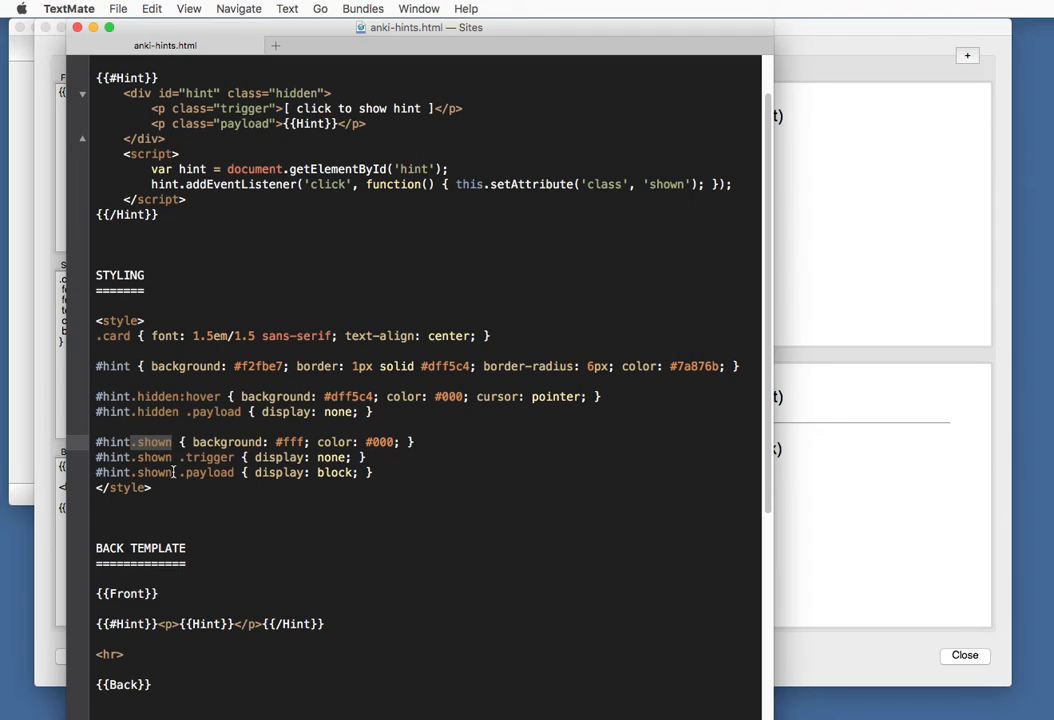
mouse_move(185, 457)
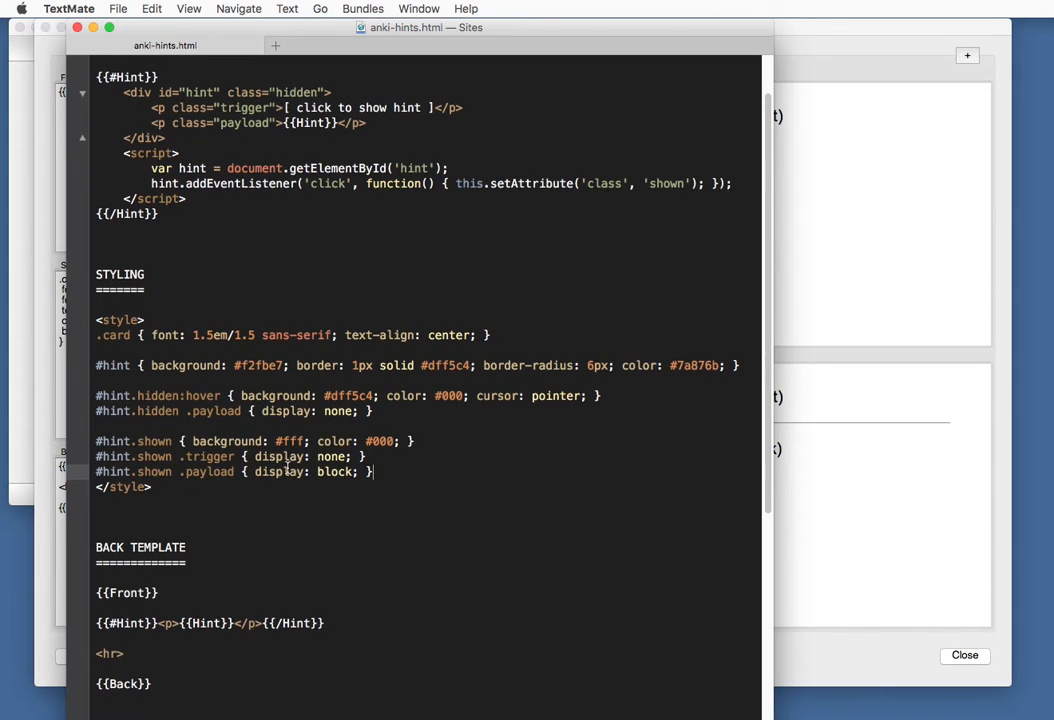
scroll("down", 3)
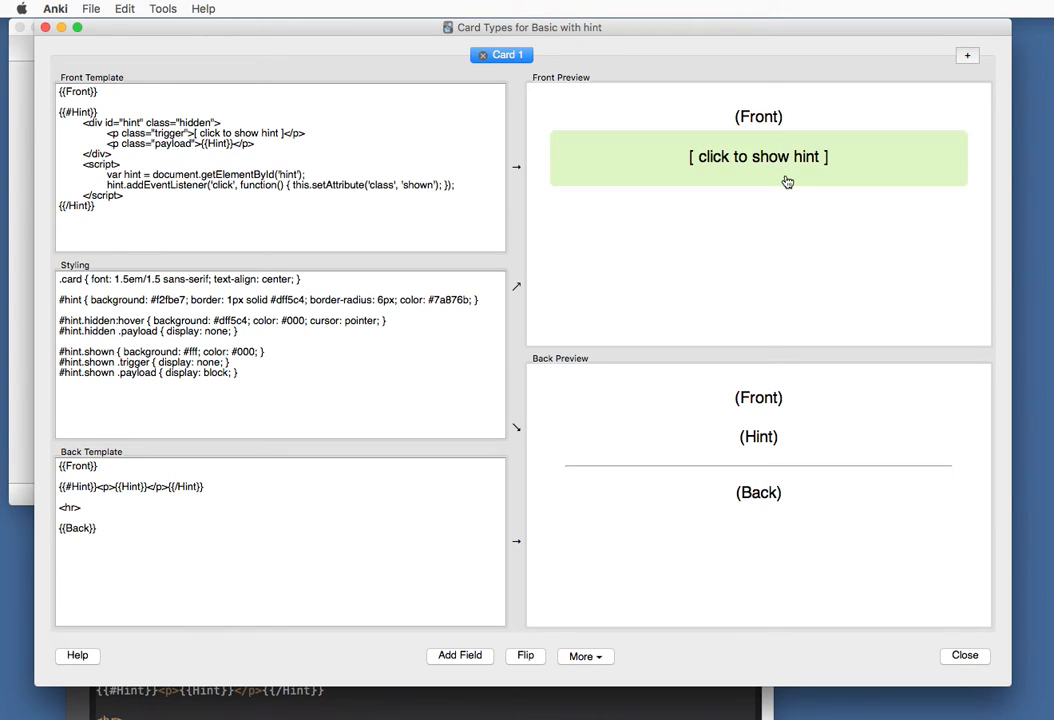
mouse_move(789, 220)
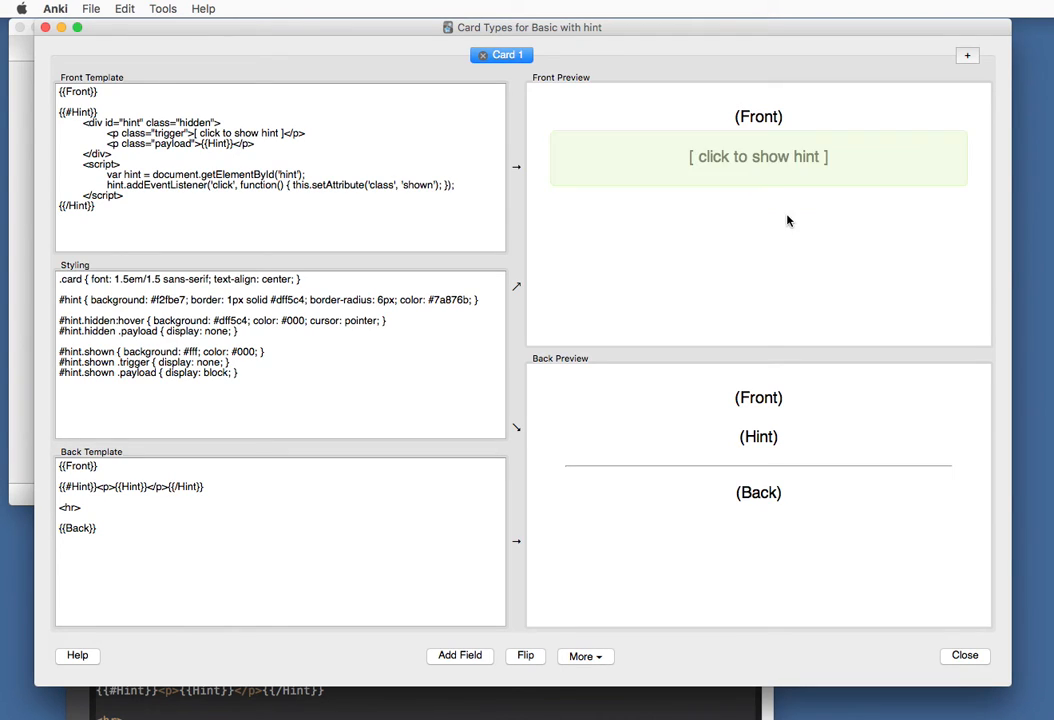
mouse_move(781, 178)
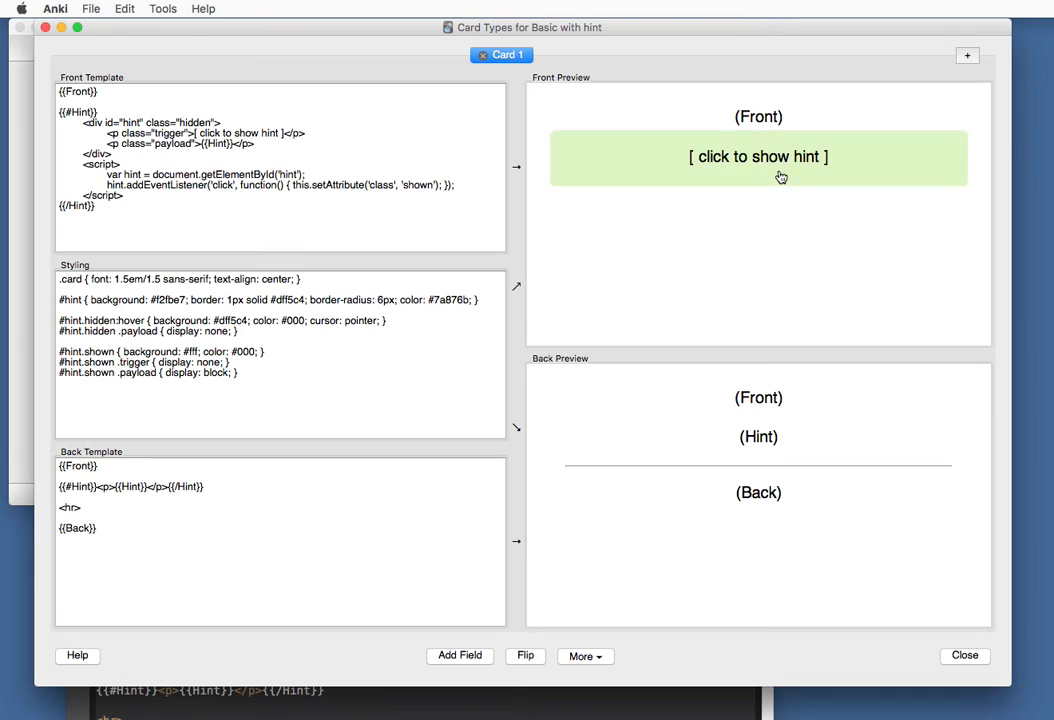
Click the green hint box in Front Preview to reveal the (Hint) field
left_click(760, 157)
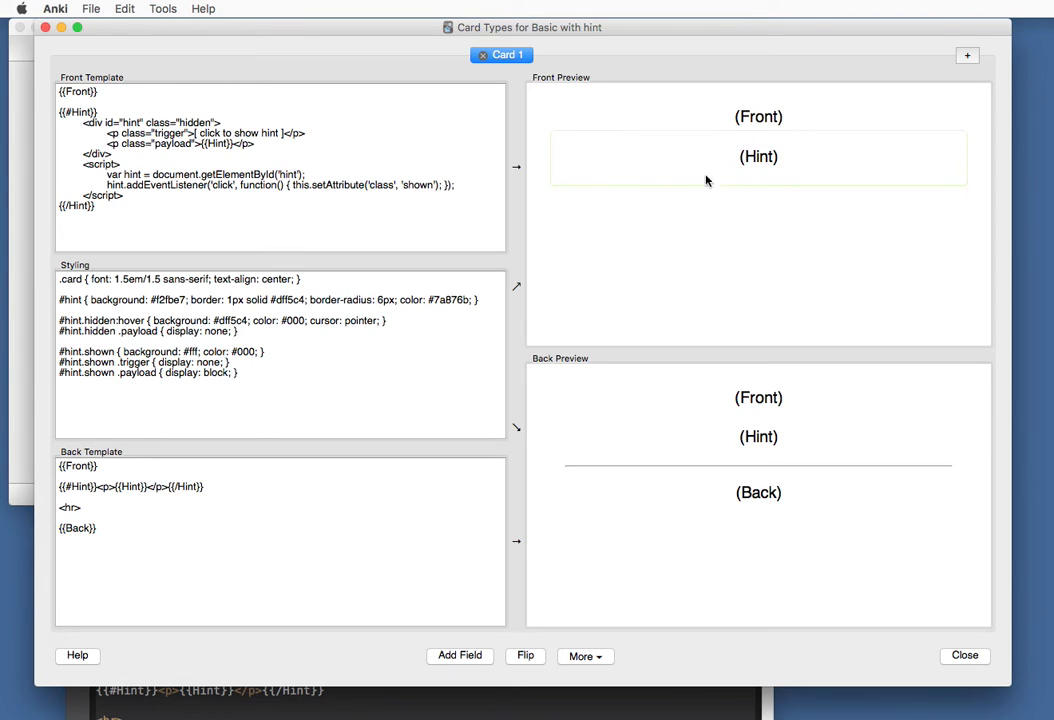
mouse_move(790, 194)
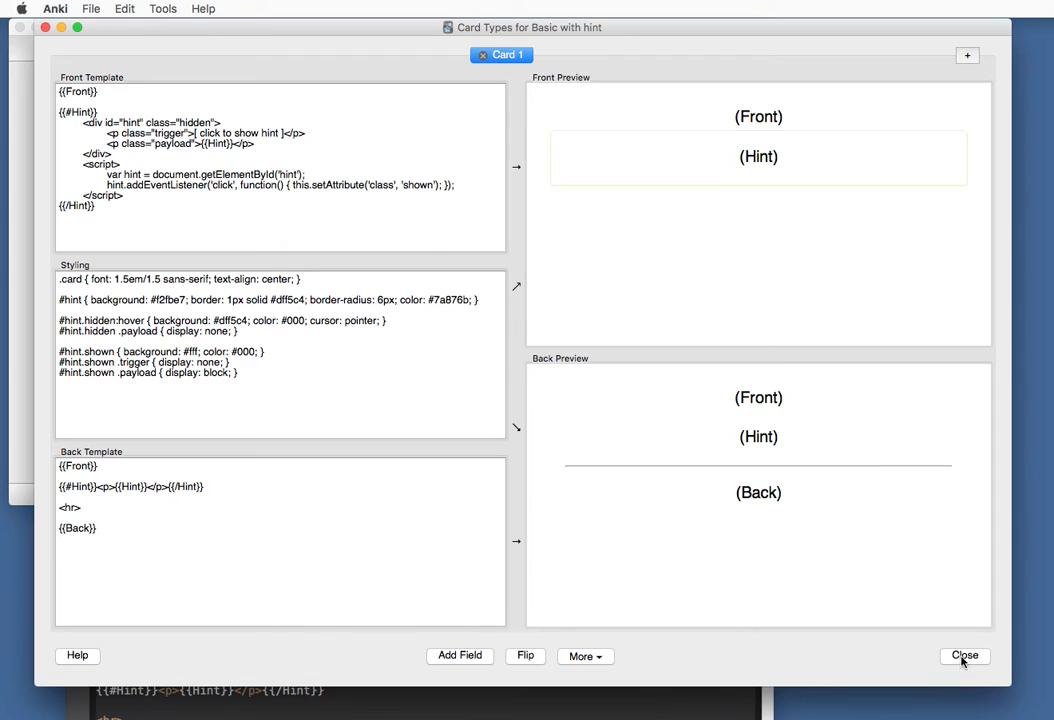
Close the card templates and create a new deck named 'Demo Deck'
left_click(964, 656)
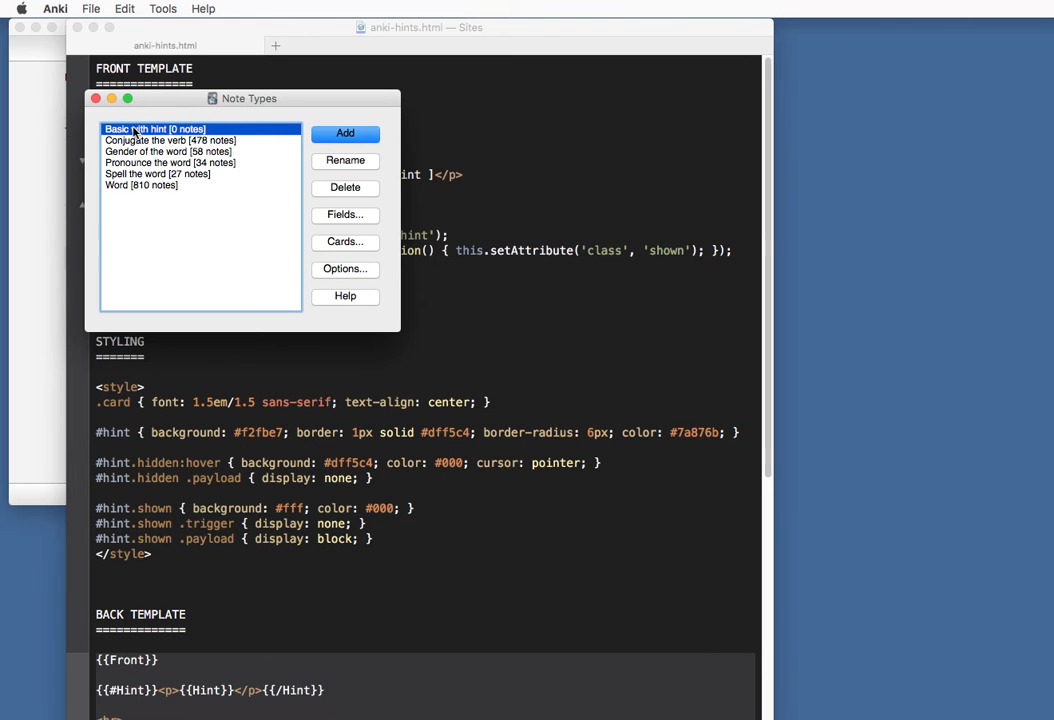
mouse_move(349, 233)
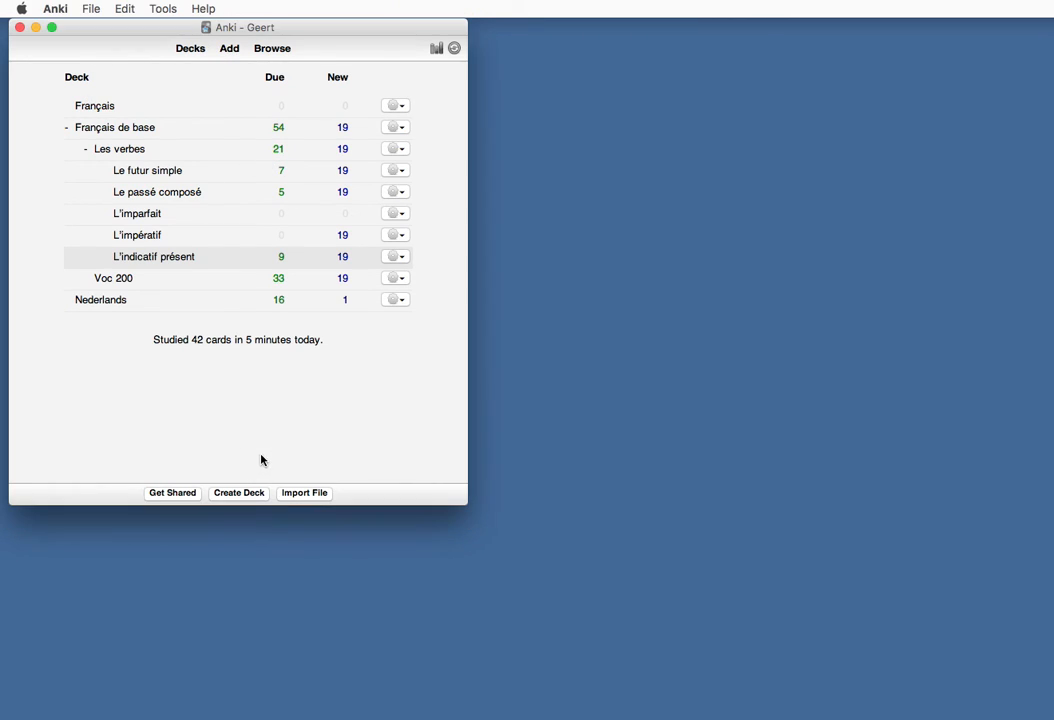
left_click(239, 493)
type("Demo Deck")
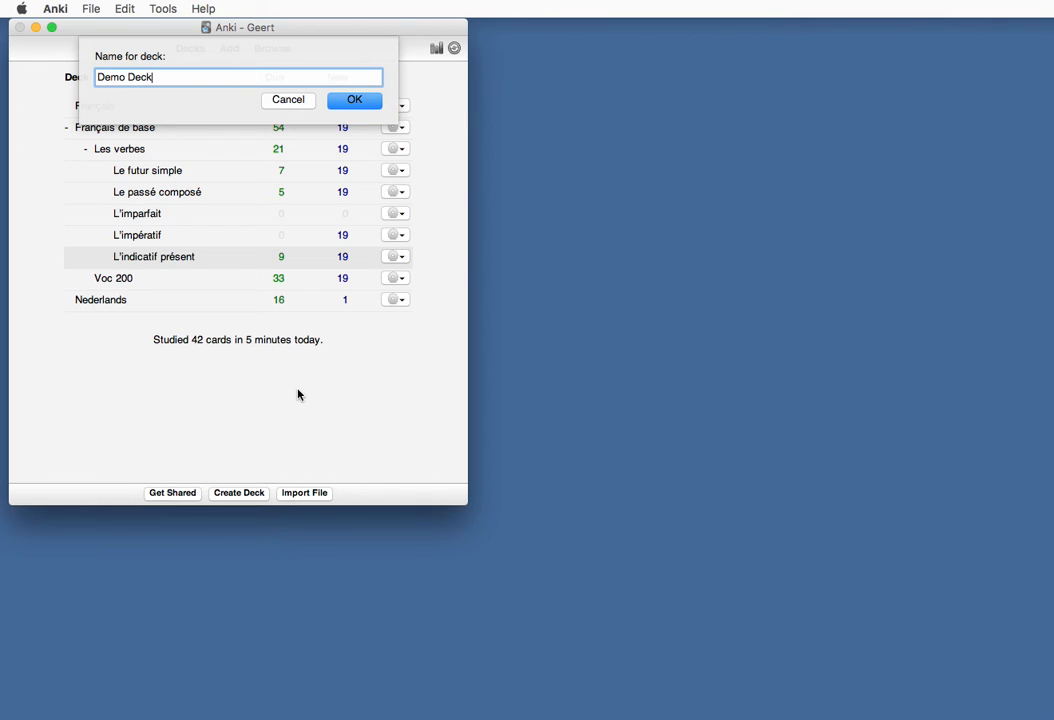
left_click(354, 99)
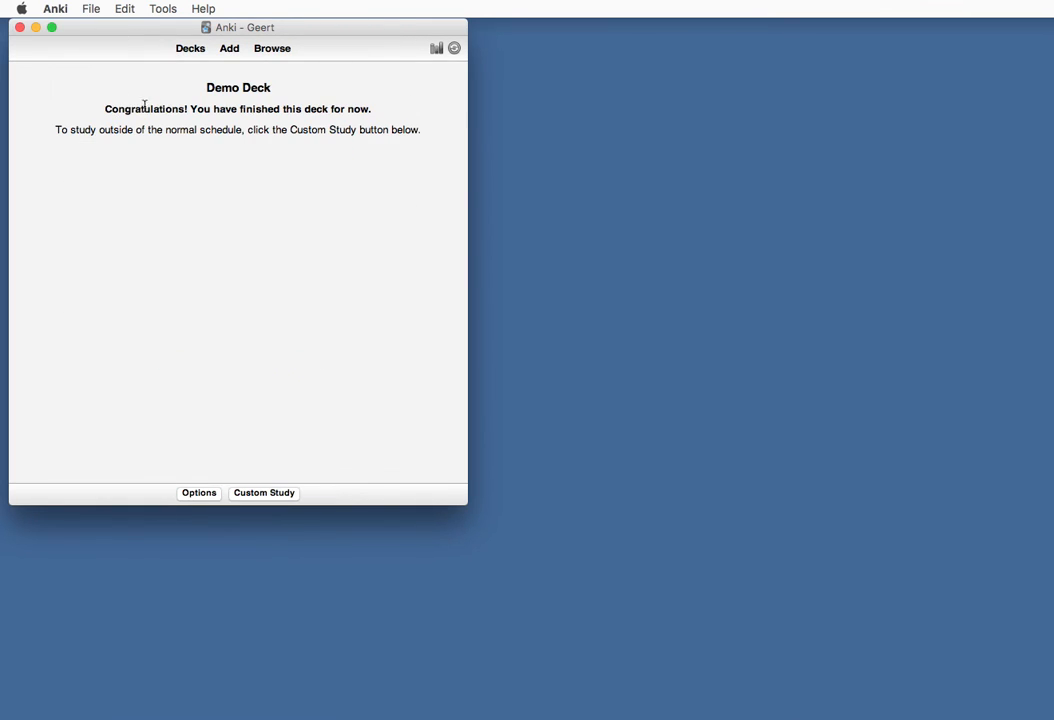
Add a note 'What is the capital of Belgium?' with answer 'Brussels' to Demo Deck
left_click(229, 48)
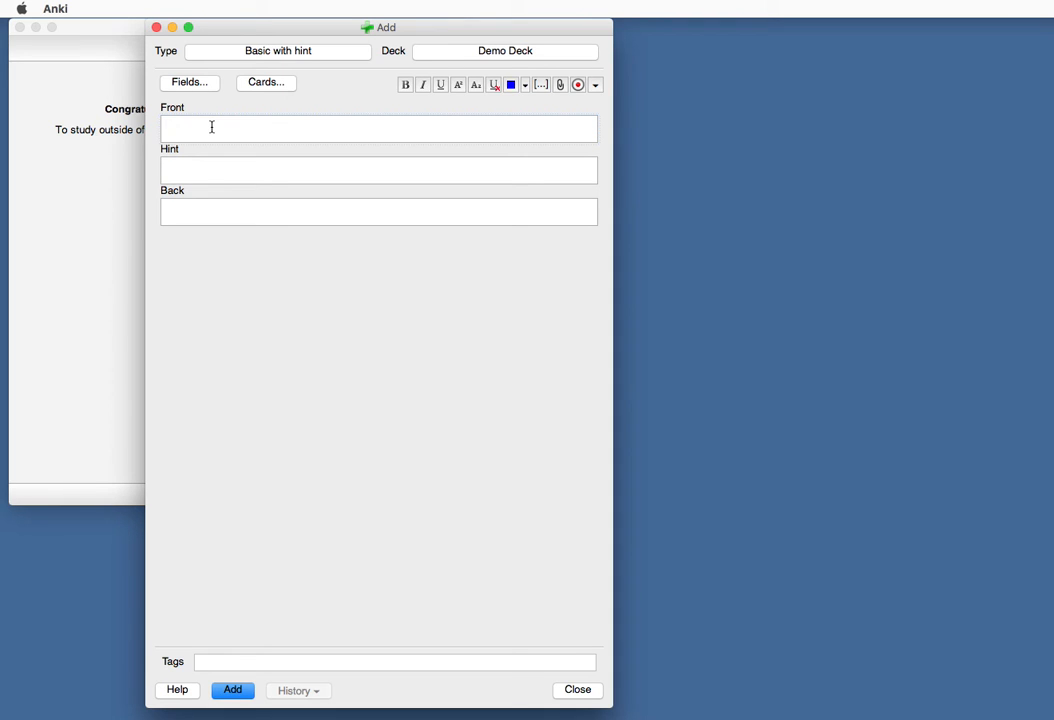
type("What")
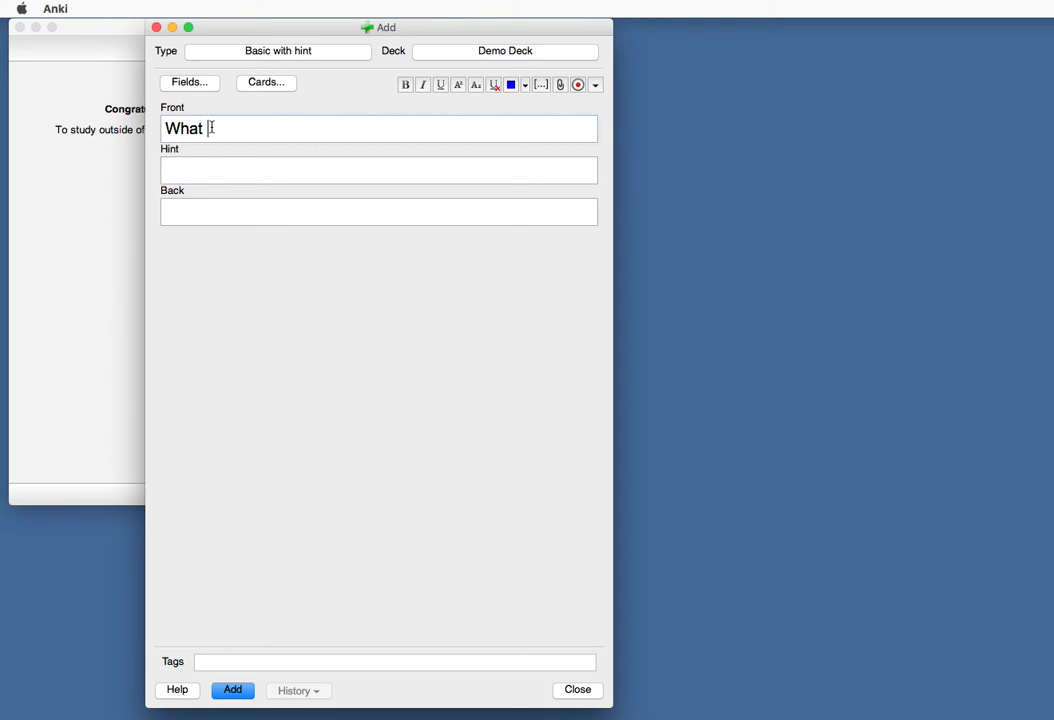
type("is the capital")
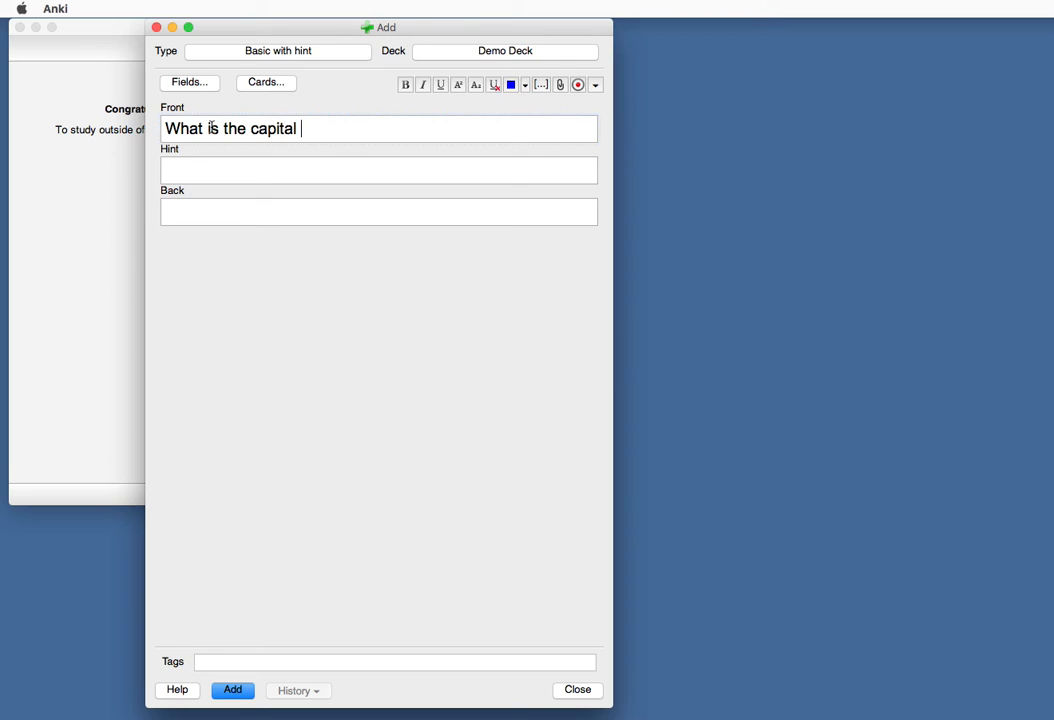
type("of Belgium?")
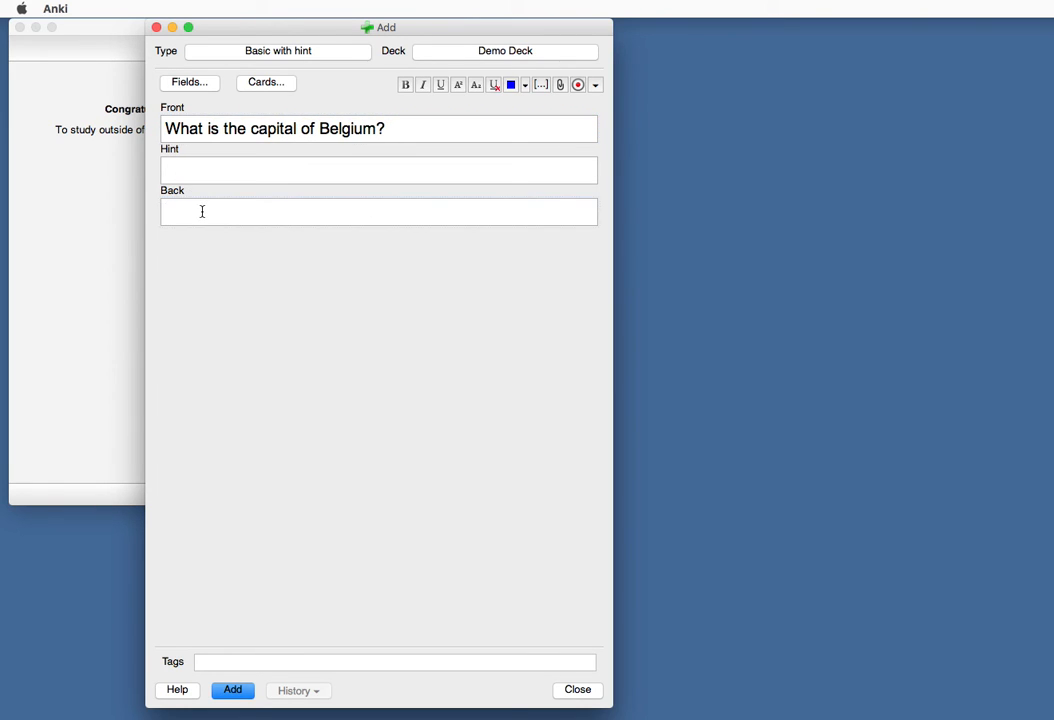
type("Brussels")
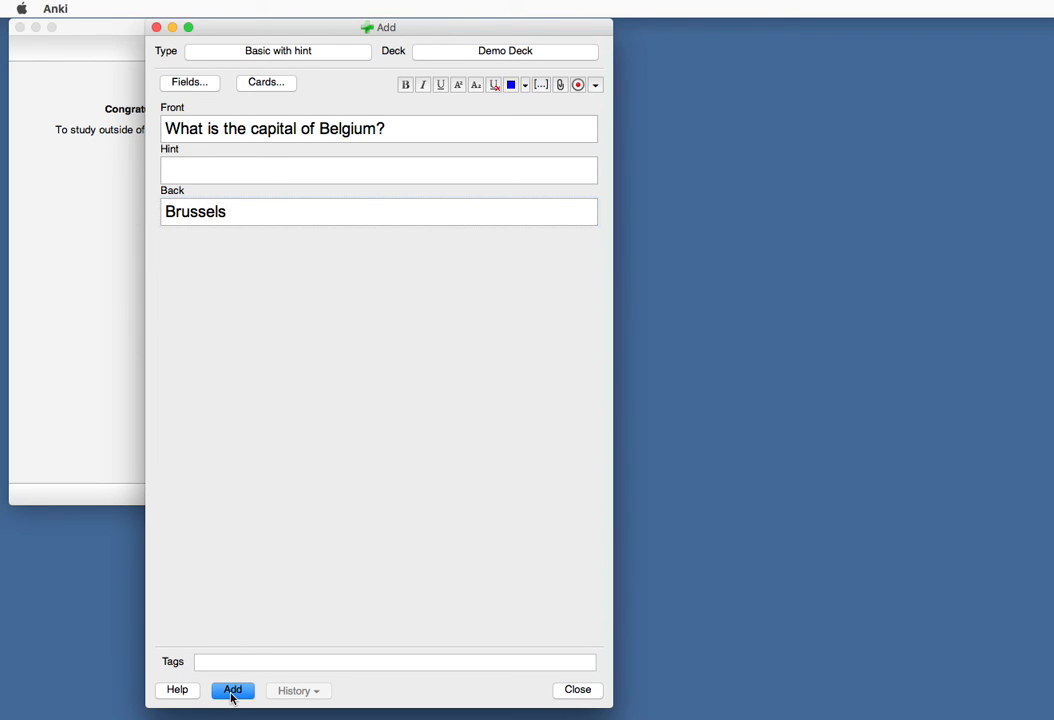
left_click(234, 690)
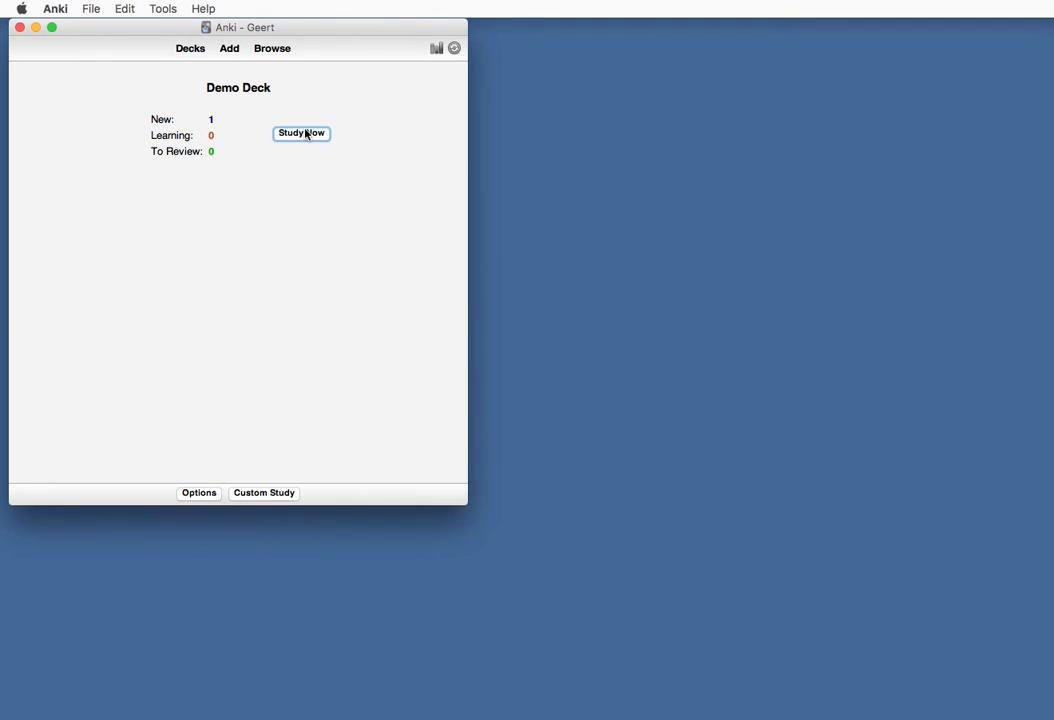
Start studying Demo Deck and reveal the Belgium card's answer Brussels
left_click(301, 133)
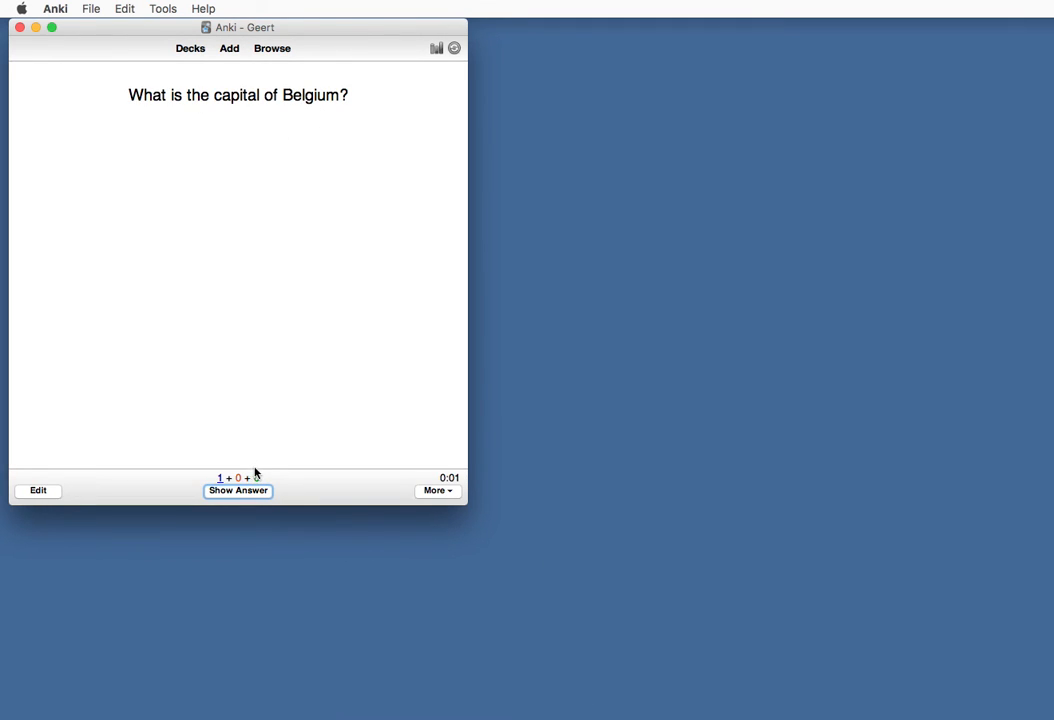
left_click(238, 491)
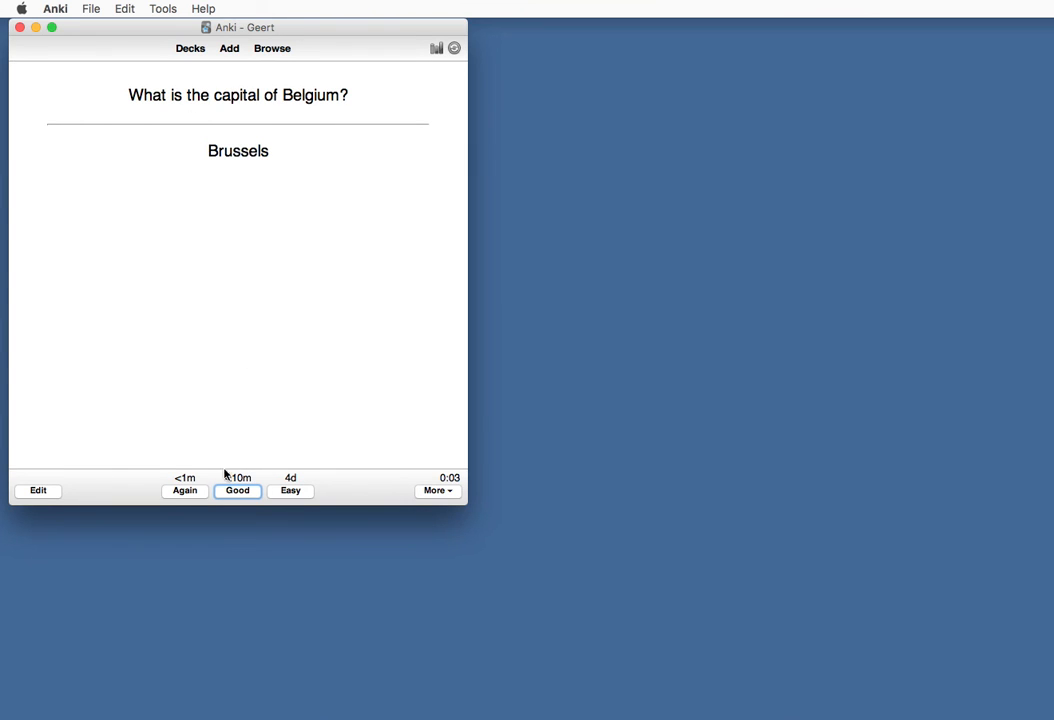
mouse_move(185, 491)
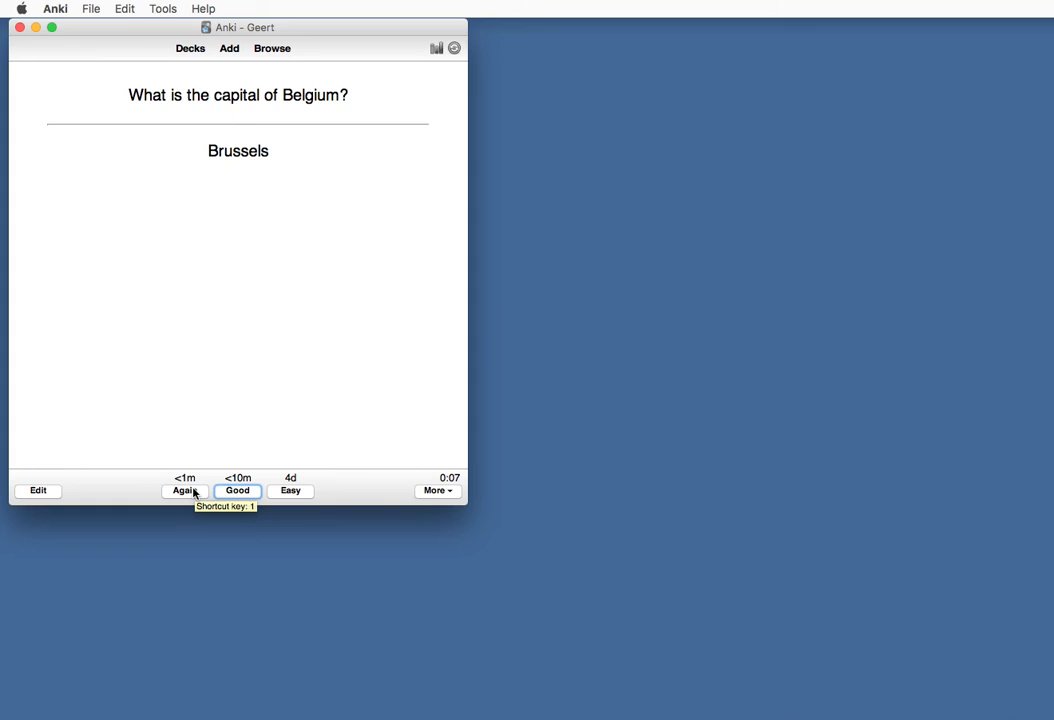
mouse_move(189, 468)
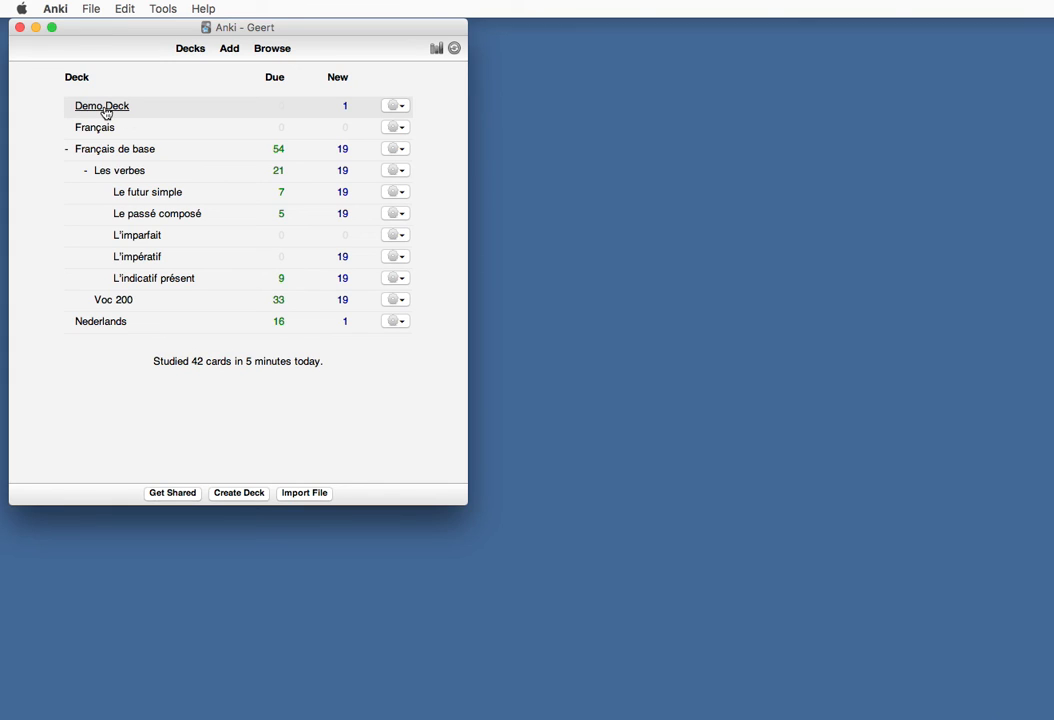
Edit the Belgium card during study to add the hint "It starts with a B ..." and close
left_click(105, 106)
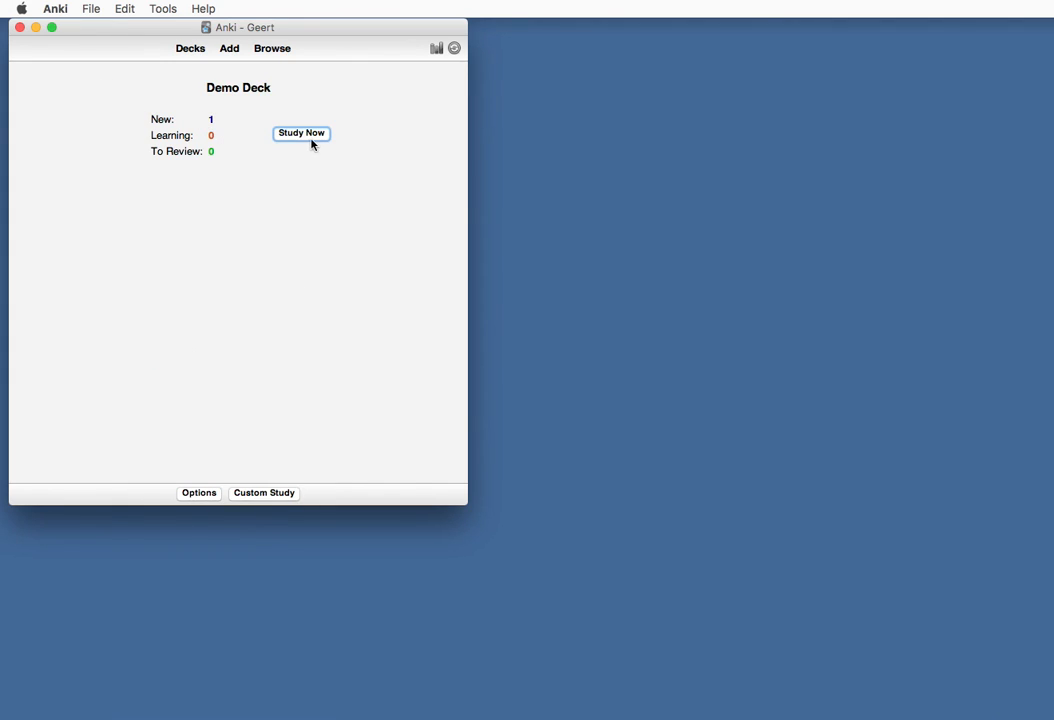
left_click(301, 133)
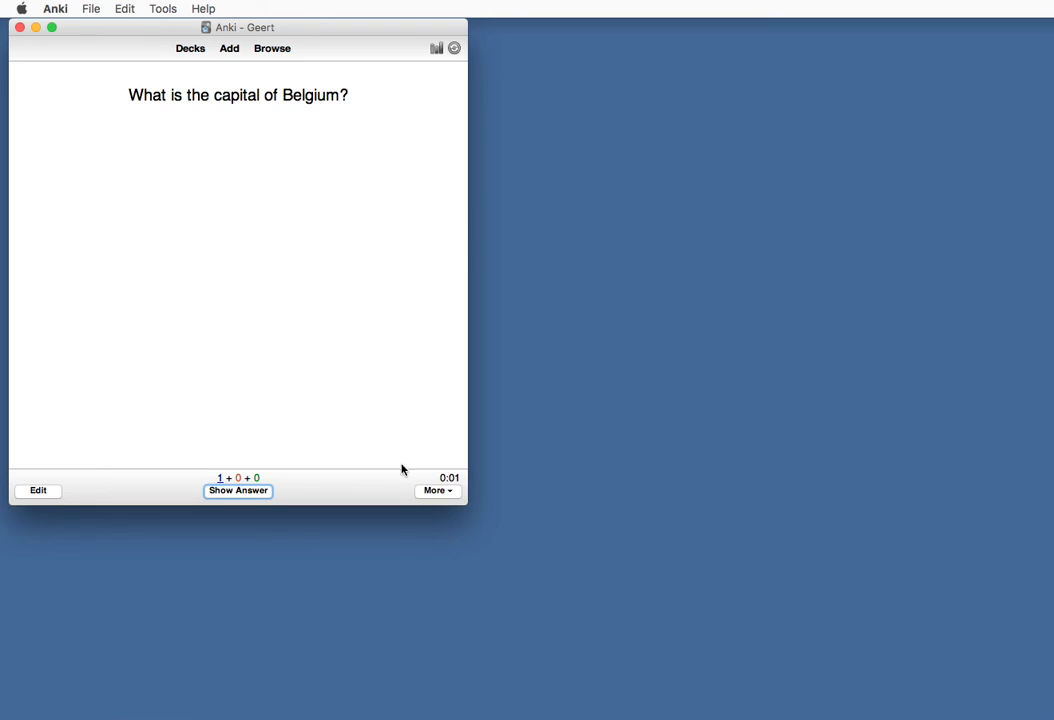
left_click(37, 491)
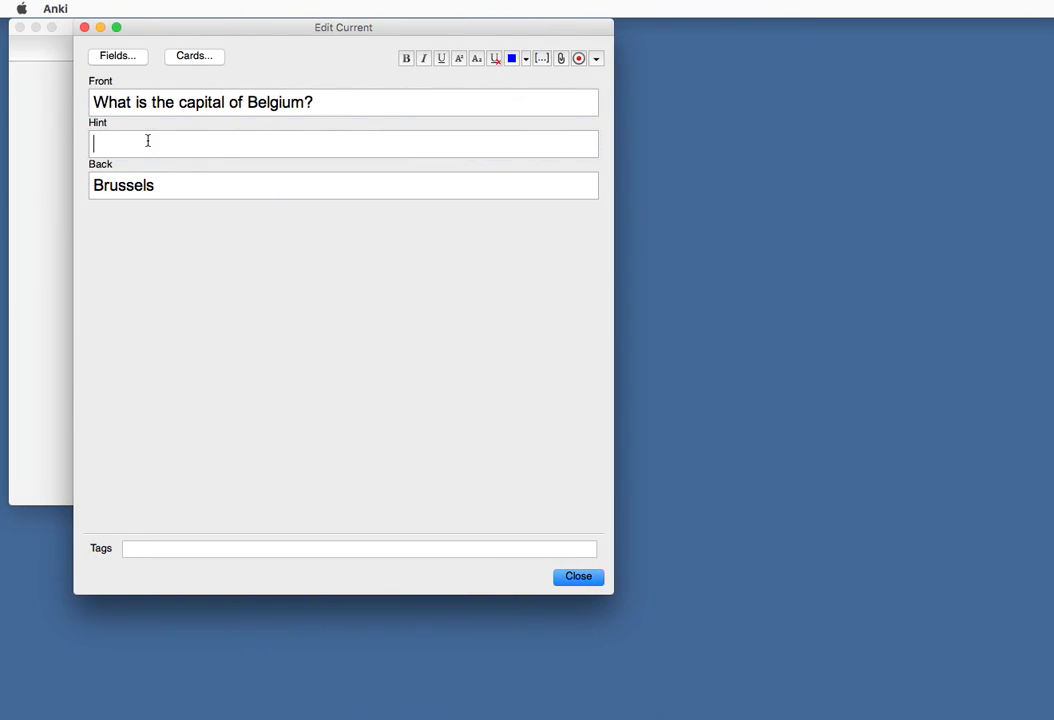
type("It sta")
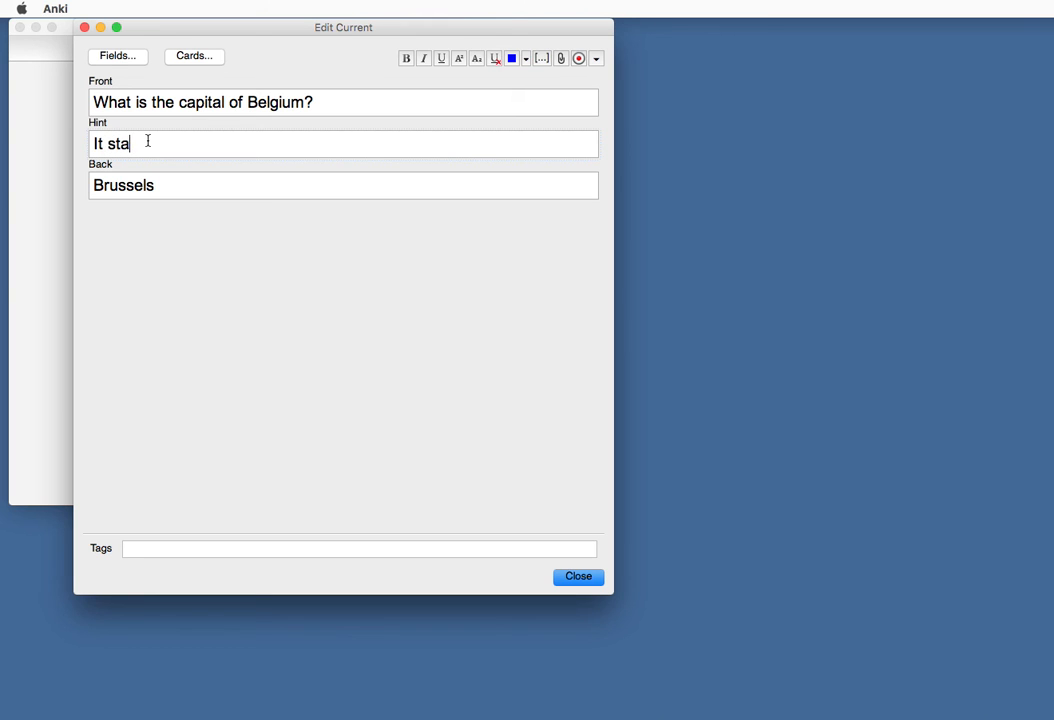
type("rts with a B")
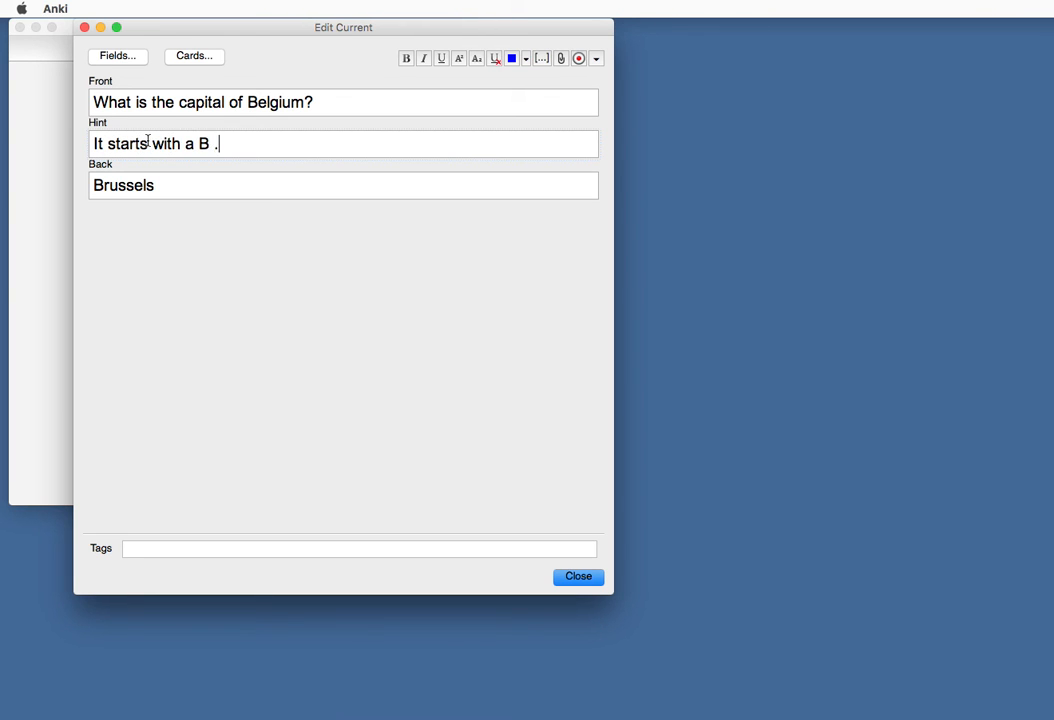
type("..")
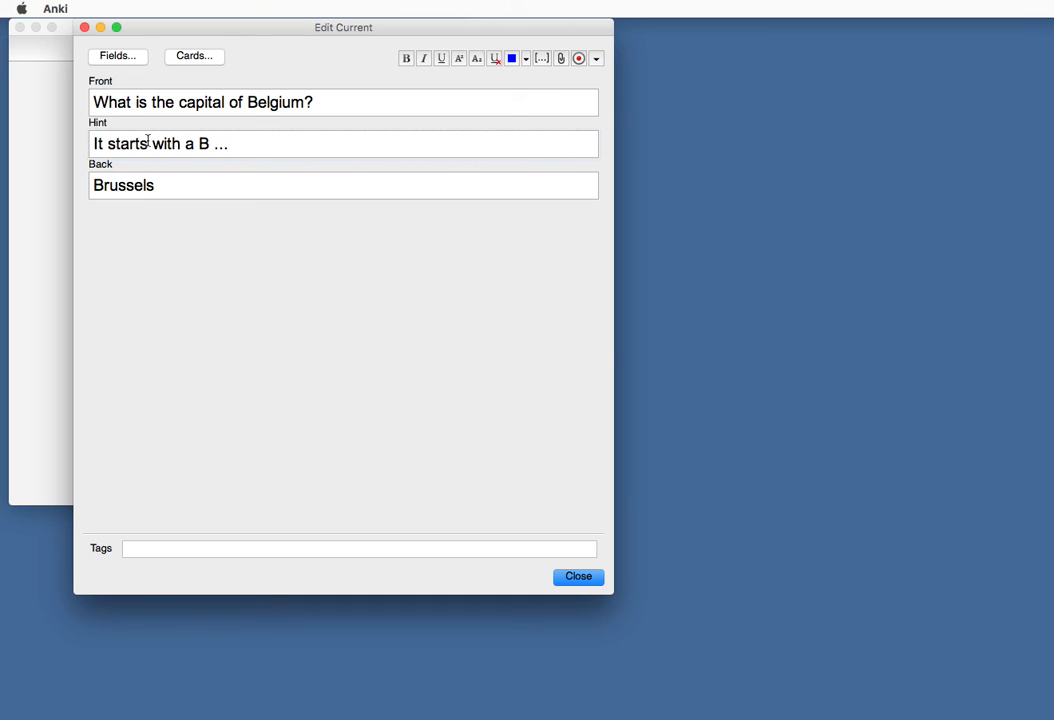
left_click(578, 577)
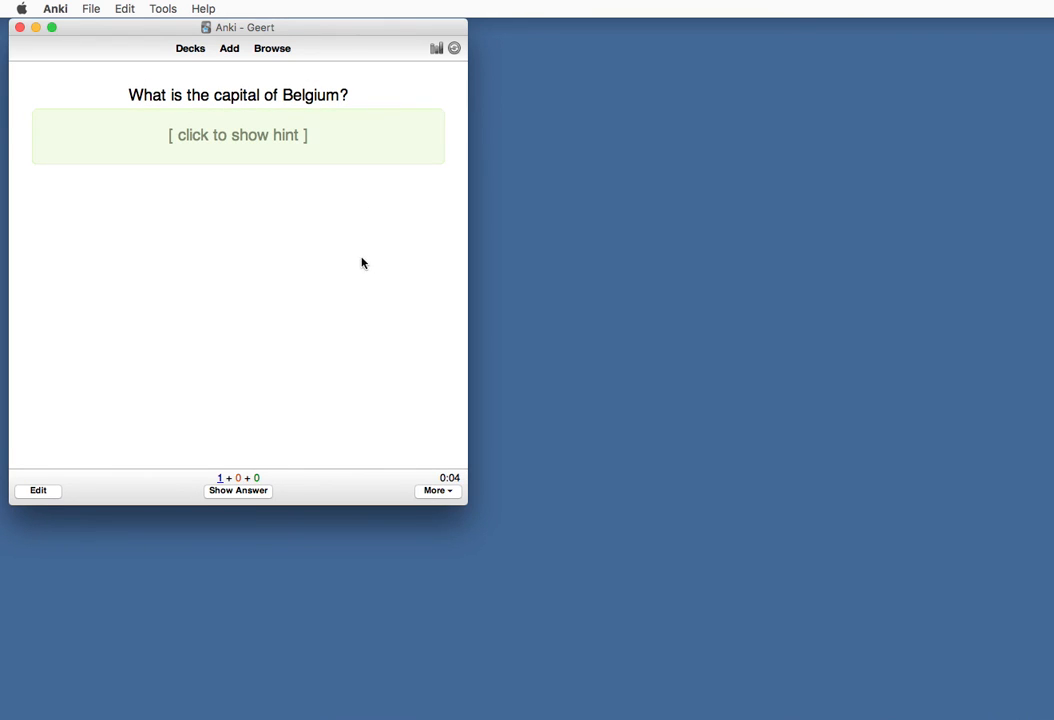
mouse_move(278, 210)
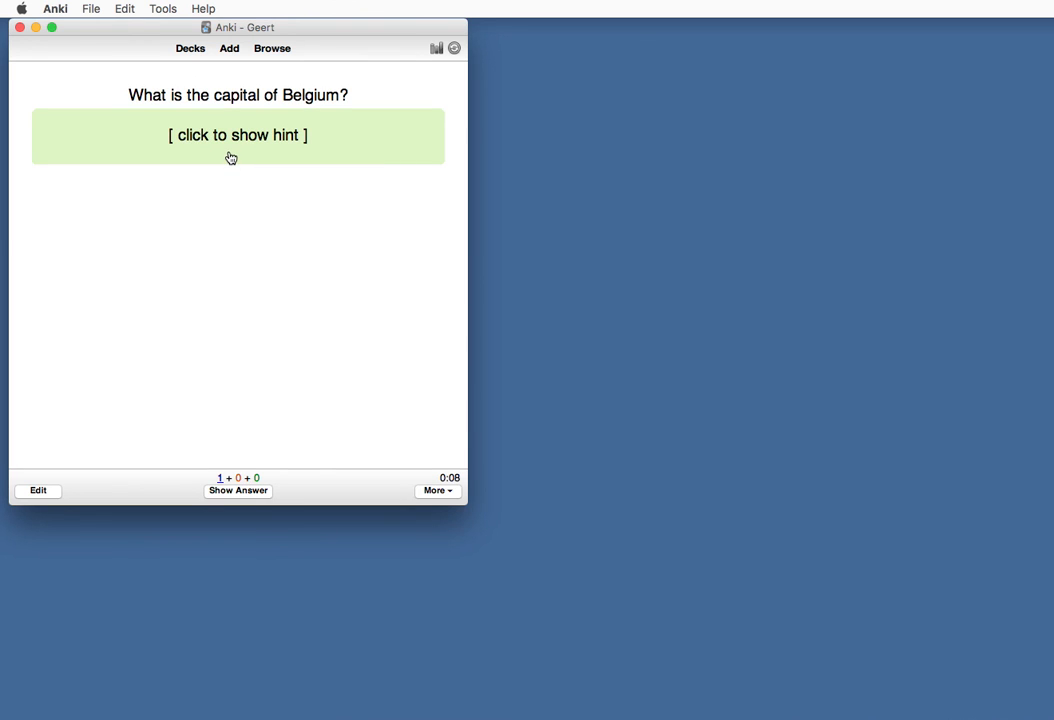
Reveal the green hint box "It starts with a B ..." then the answer Brussels
left_click(238, 135)
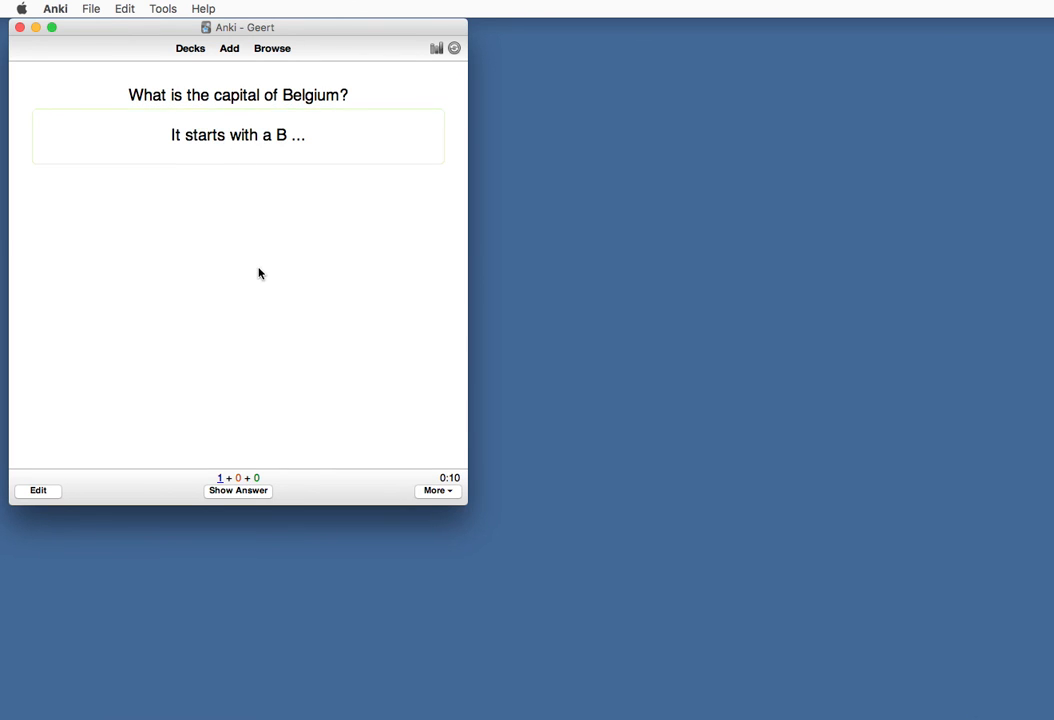
left_click(238, 491)
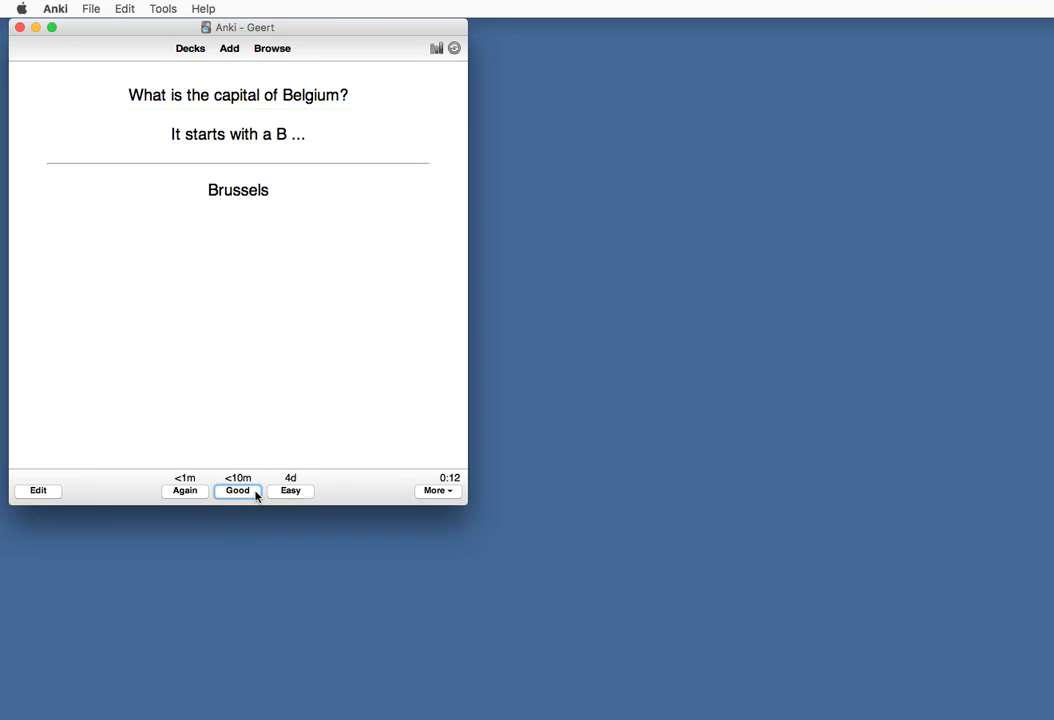
mouse_move(258, 495)
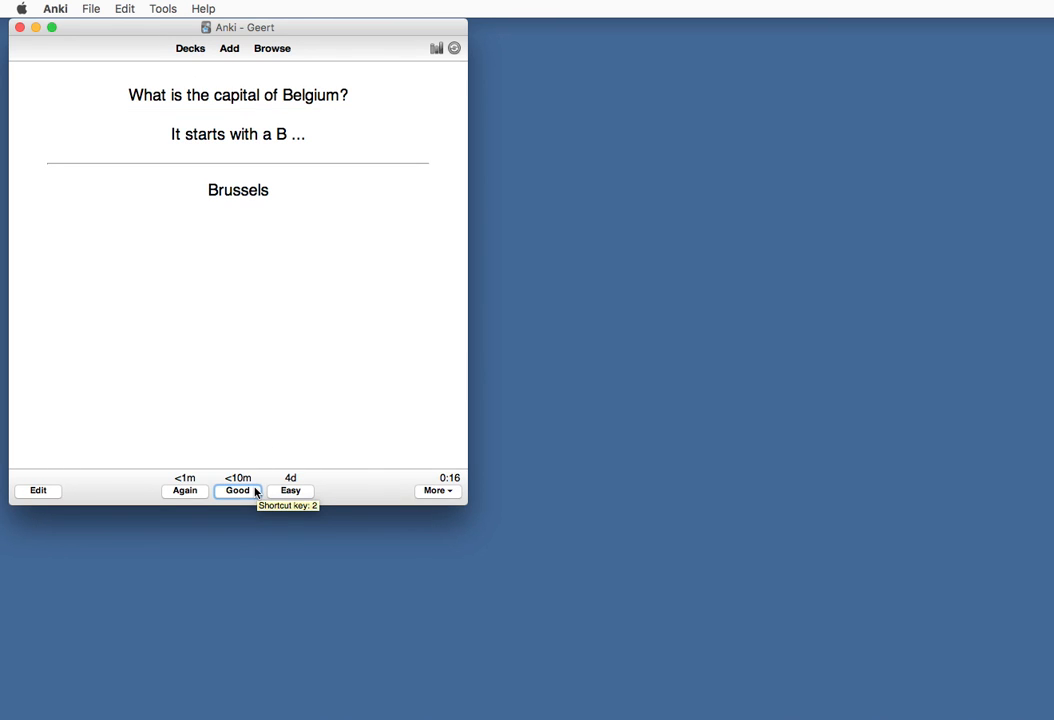
mouse_move(251, 453)
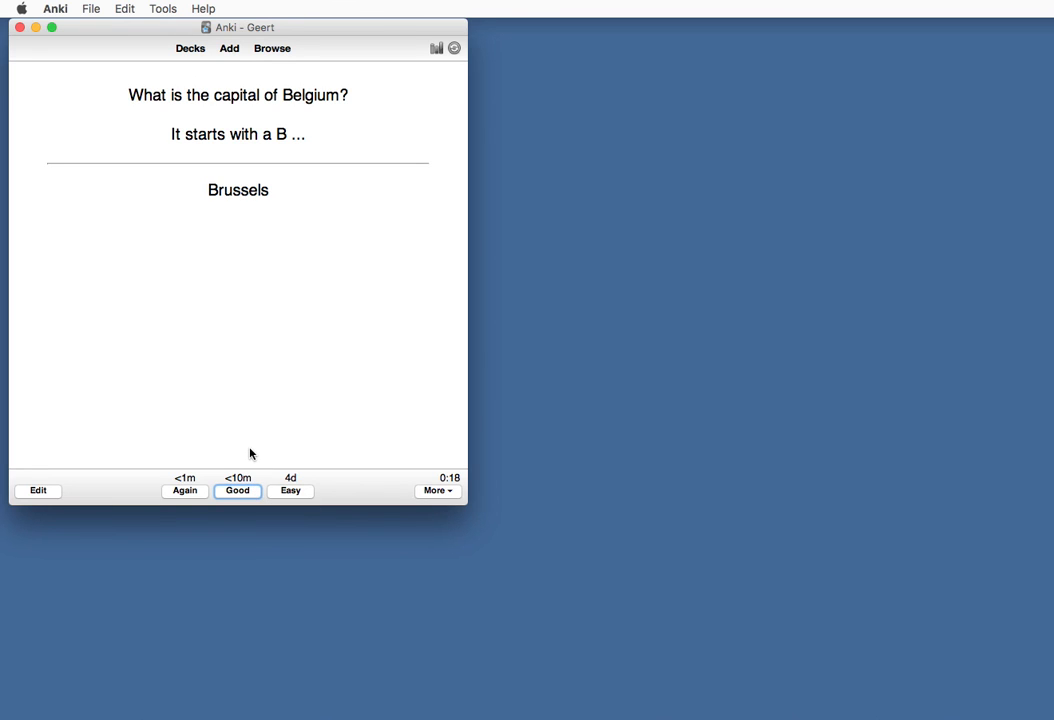